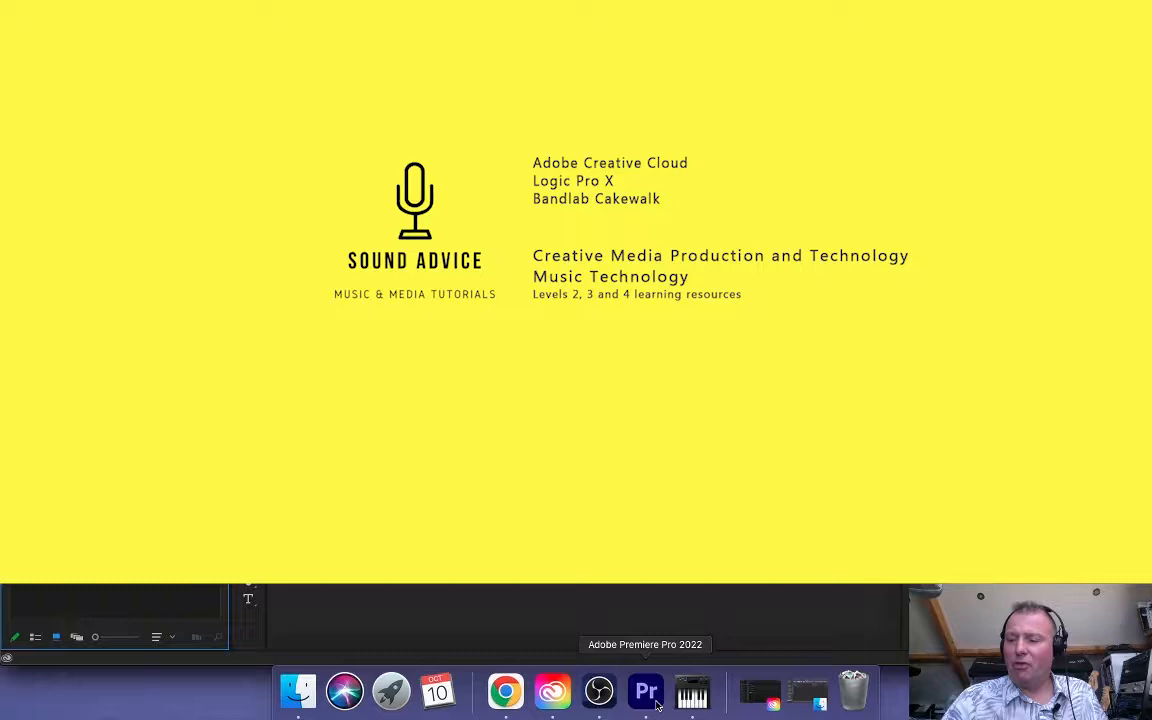
pyautogui.moveTo(692, 690)
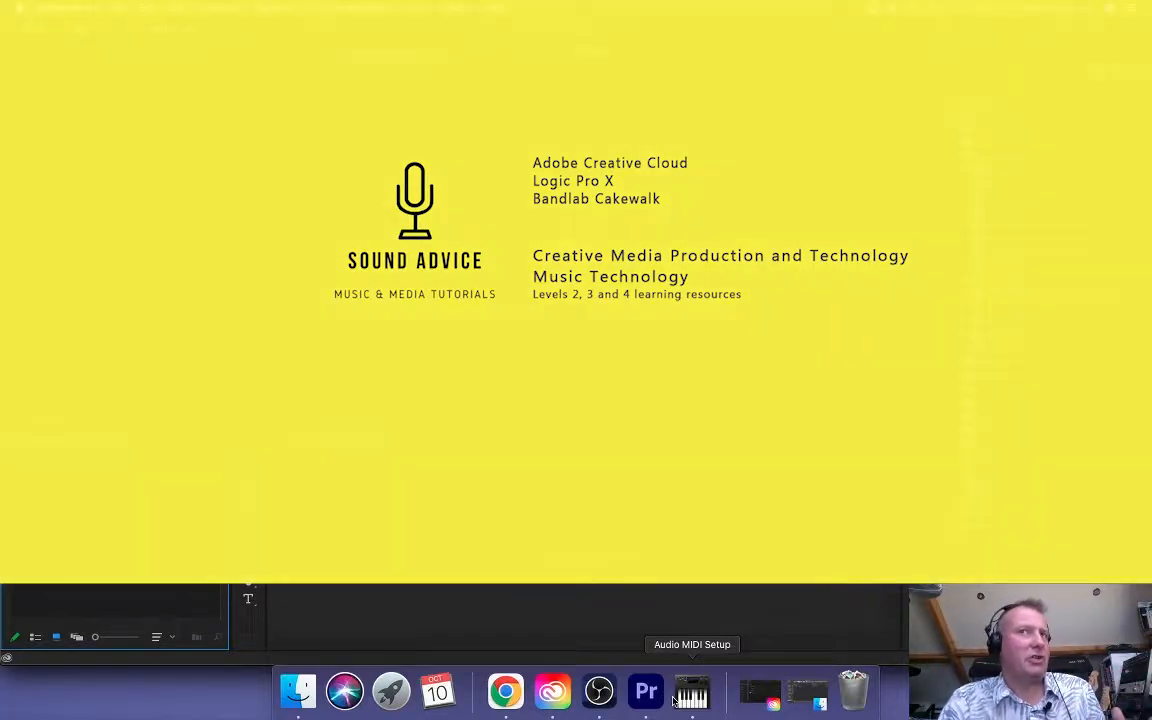
# Step: Switch from the title card to the open Batmovie project in Premiere Pro
pyautogui.click(644, 692)
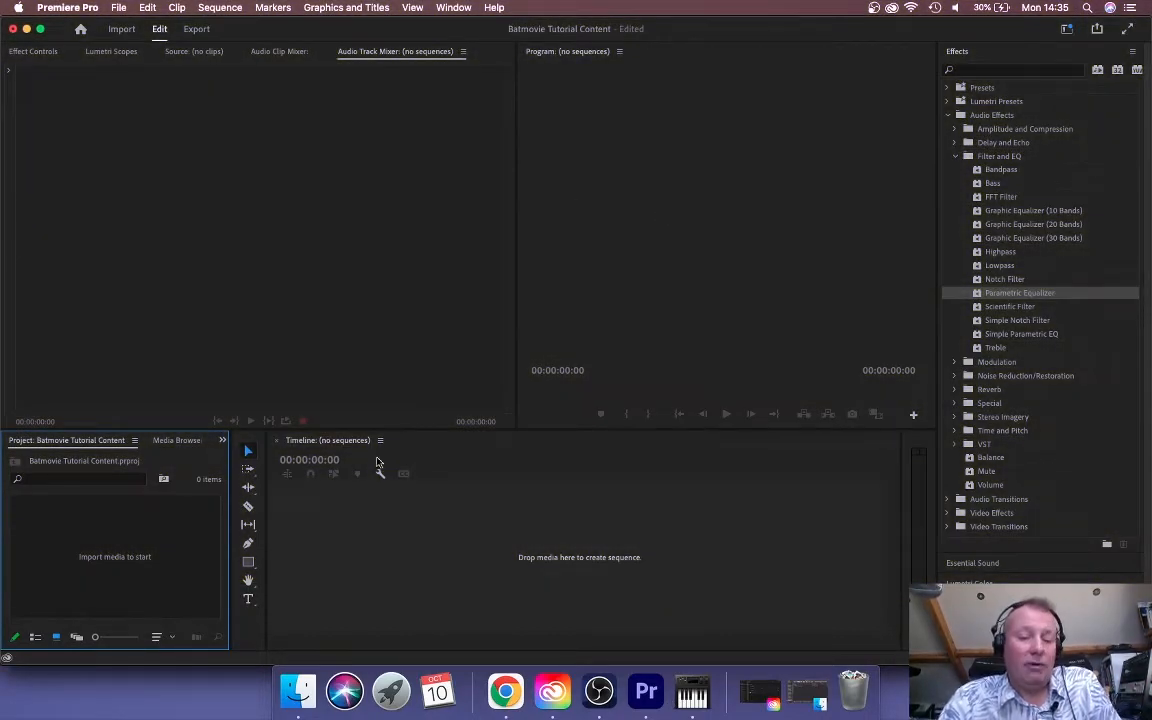
pyautogui.moveTo(296, 690)
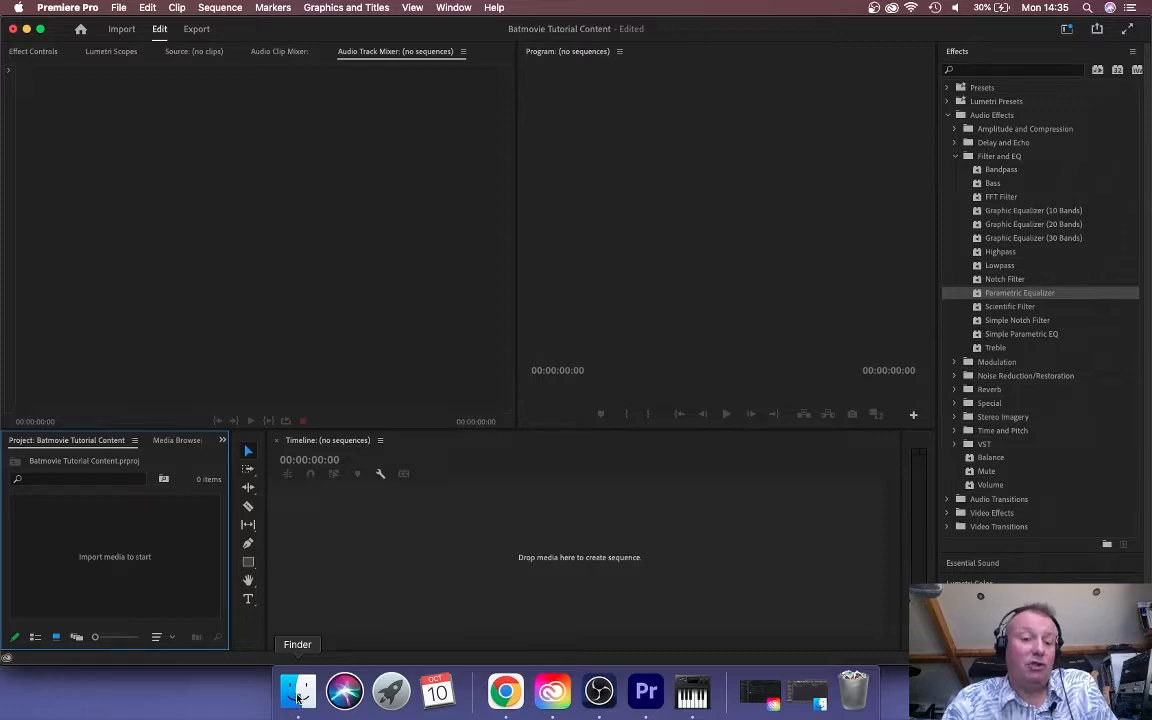
# Step: Bring up Finder and show the contents of the Batmovie 2022 folder
pyautogui.click(298, 690)
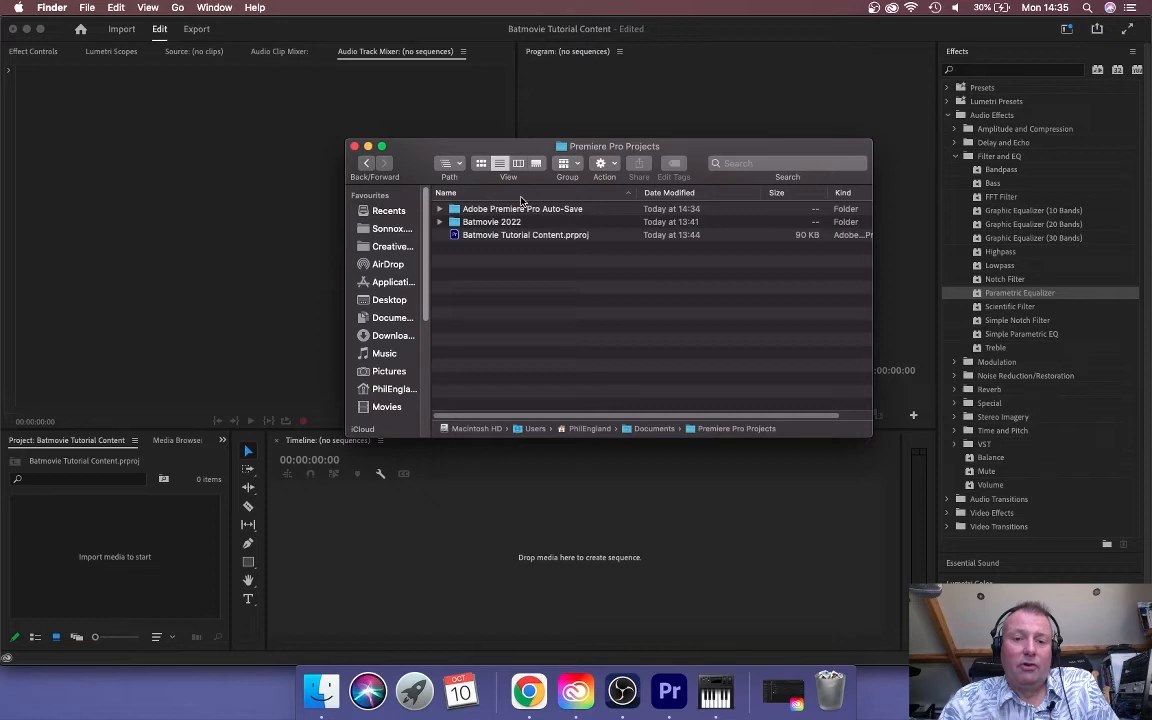
pyautogui.doubleClick(492, 220)
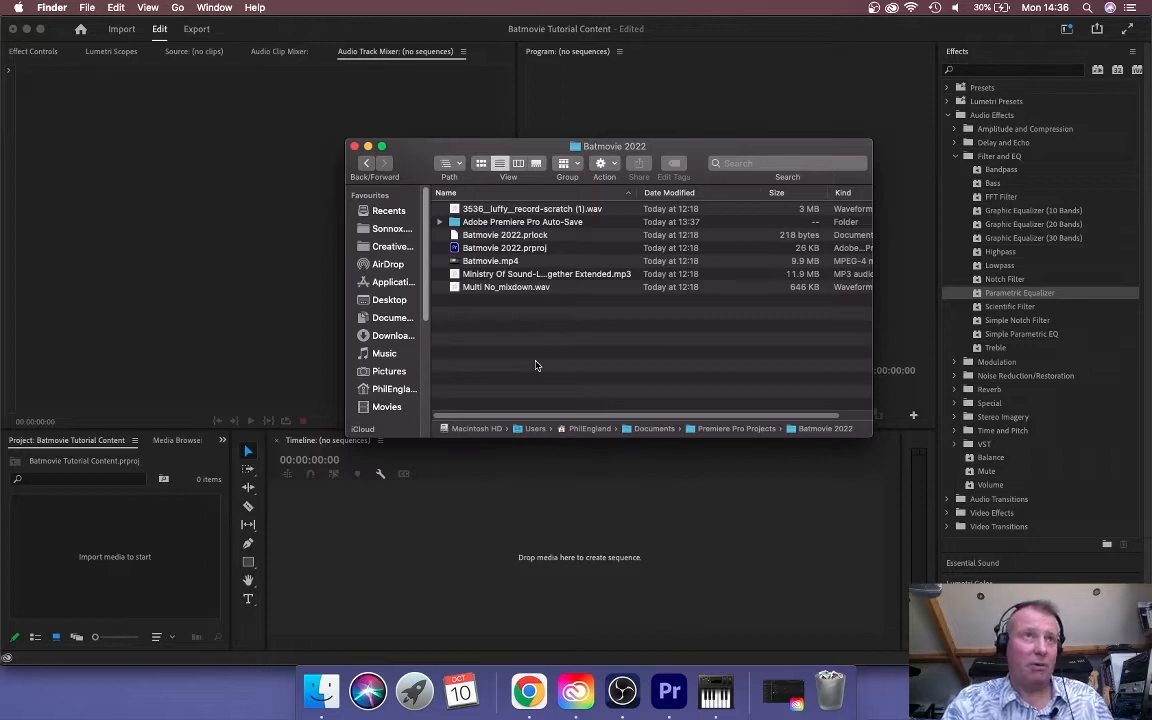
pyautogui.moveTo(528, 260)
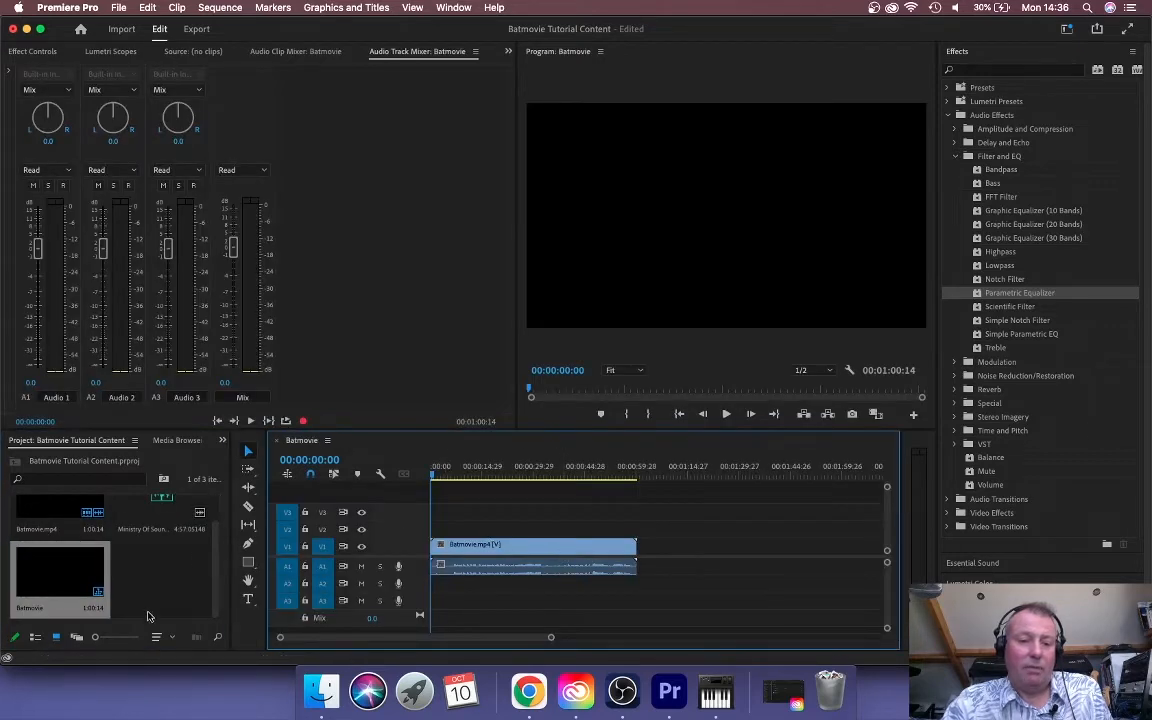
# Step: Place the Ministry Of Sound music on track A2 beneath the movie's audio
pyautogui.moveTo(160, 528); pyautogui.dragTo(656, 584)
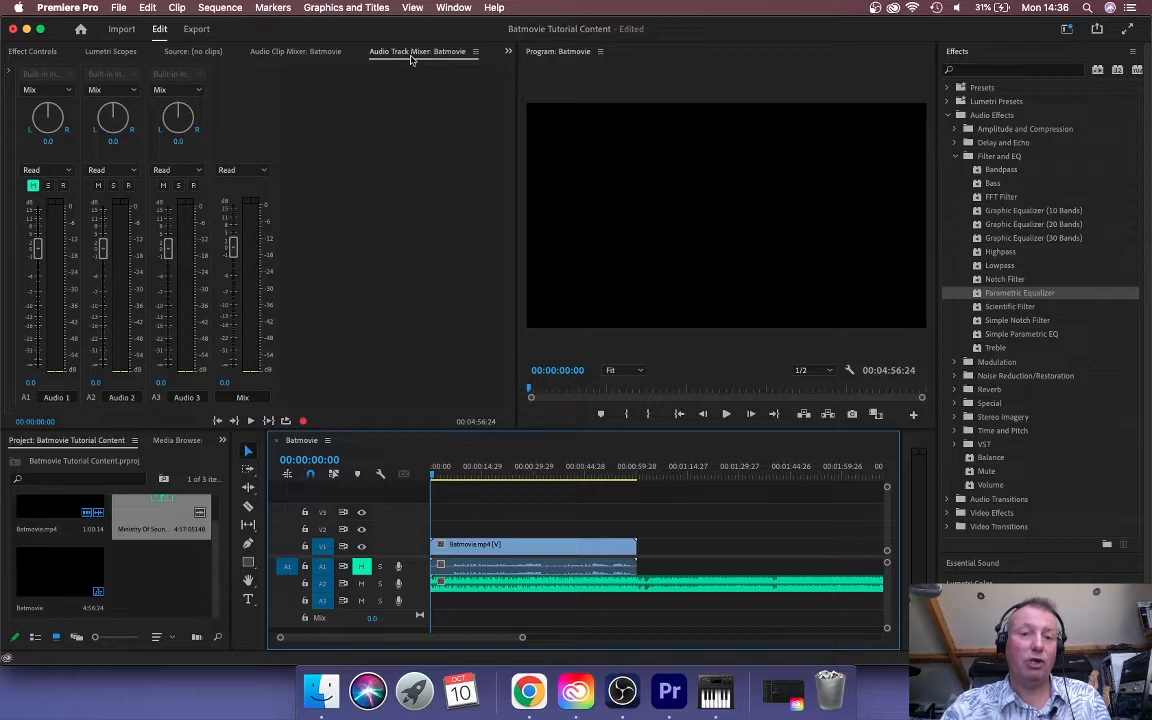
pyautogui.click(452, 8)
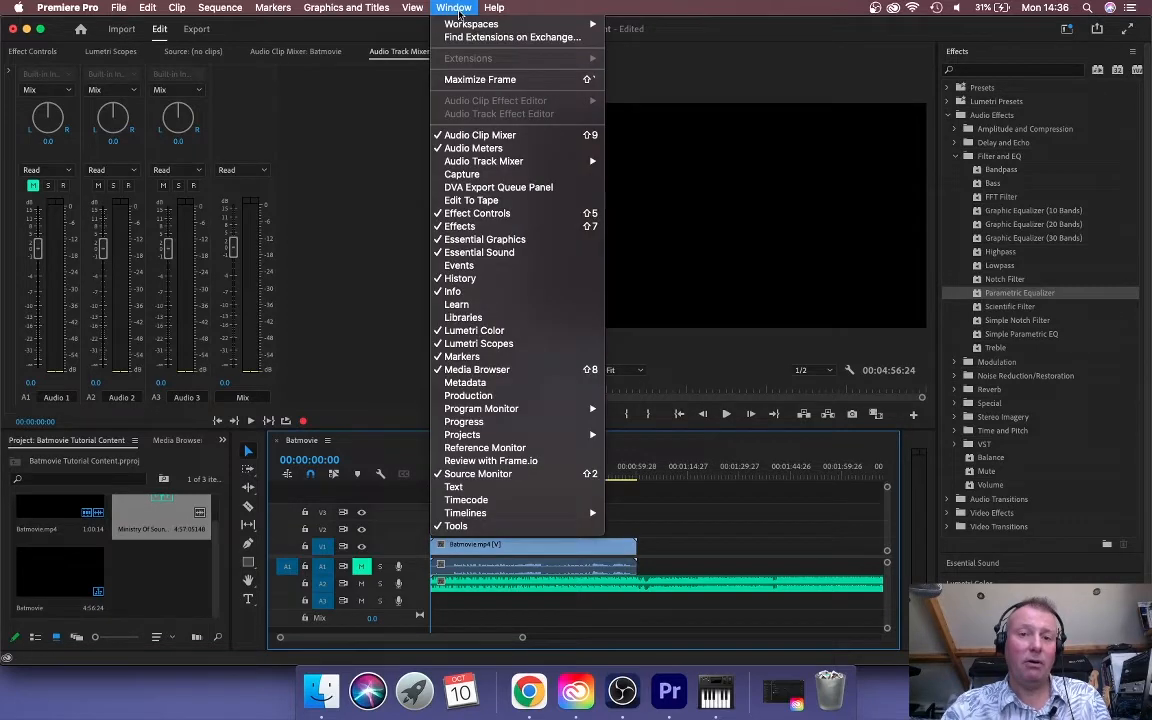
pyautogui.moveTo(484, 240)
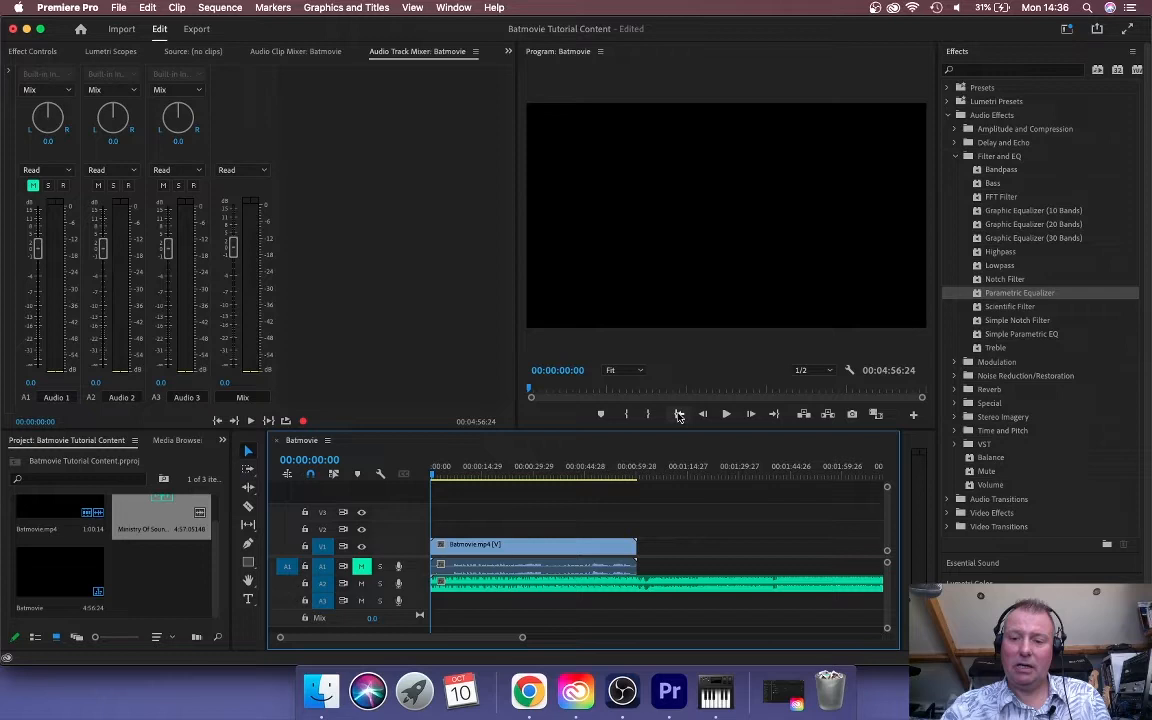
pyautogui.click(724, 414)
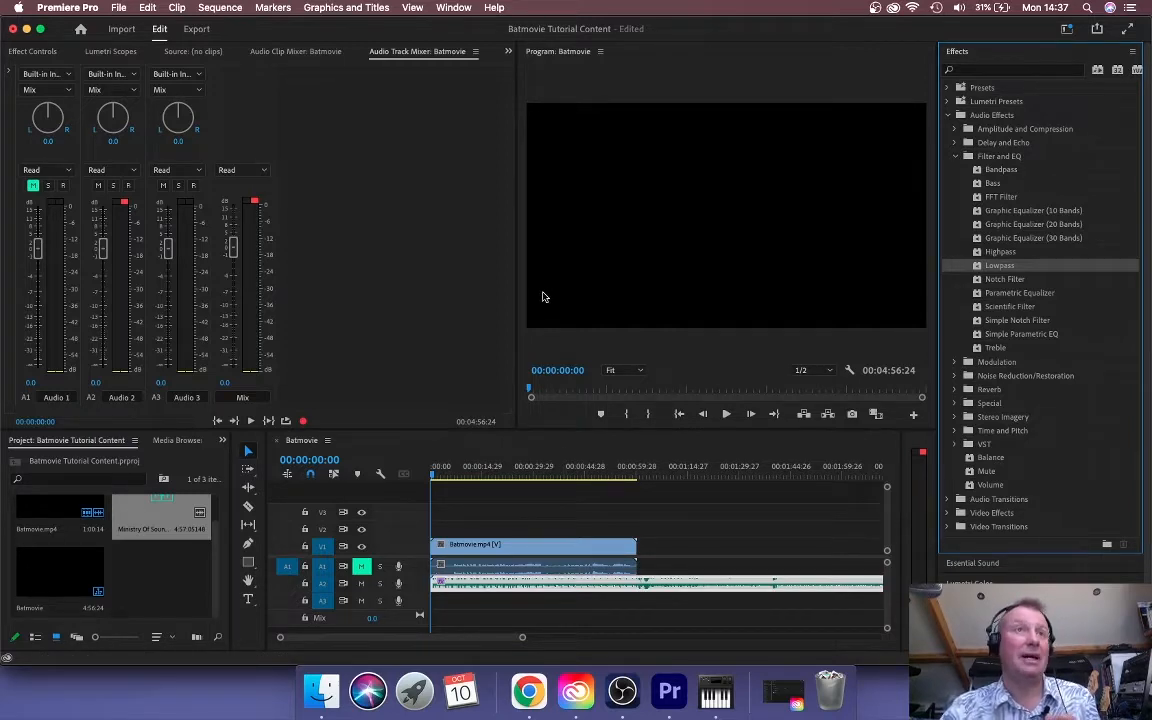
pyautogui.moveTo(504, 288)
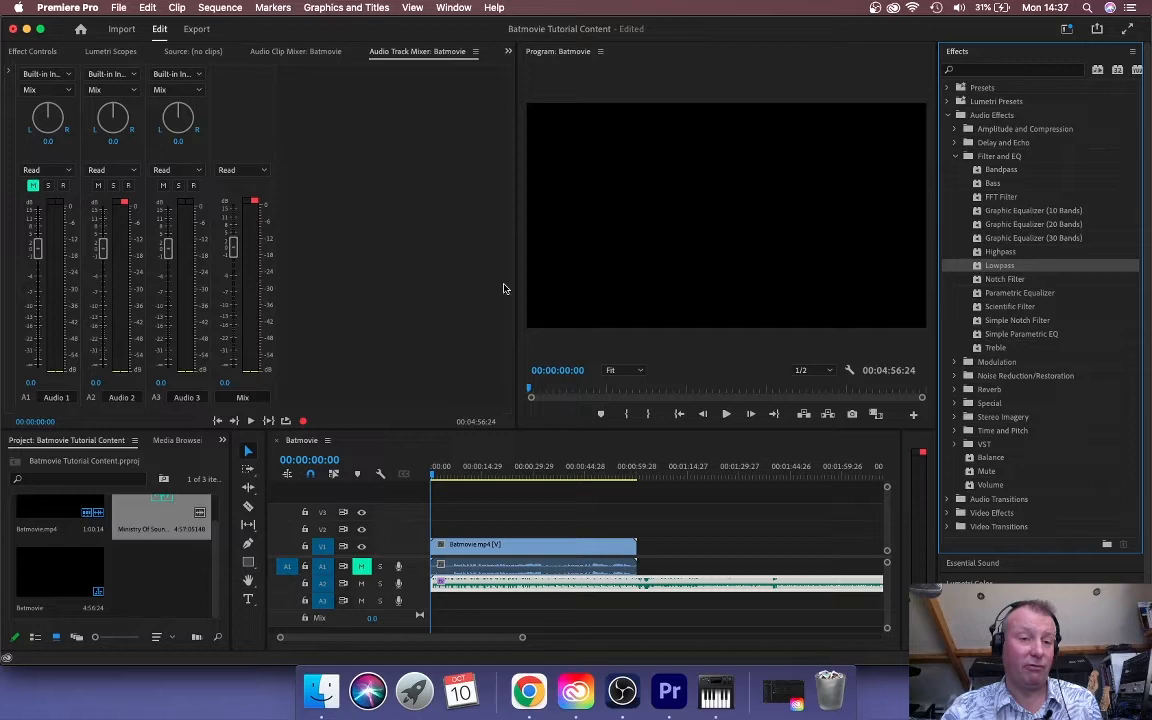
pyautogui.moveTo(312, 188)
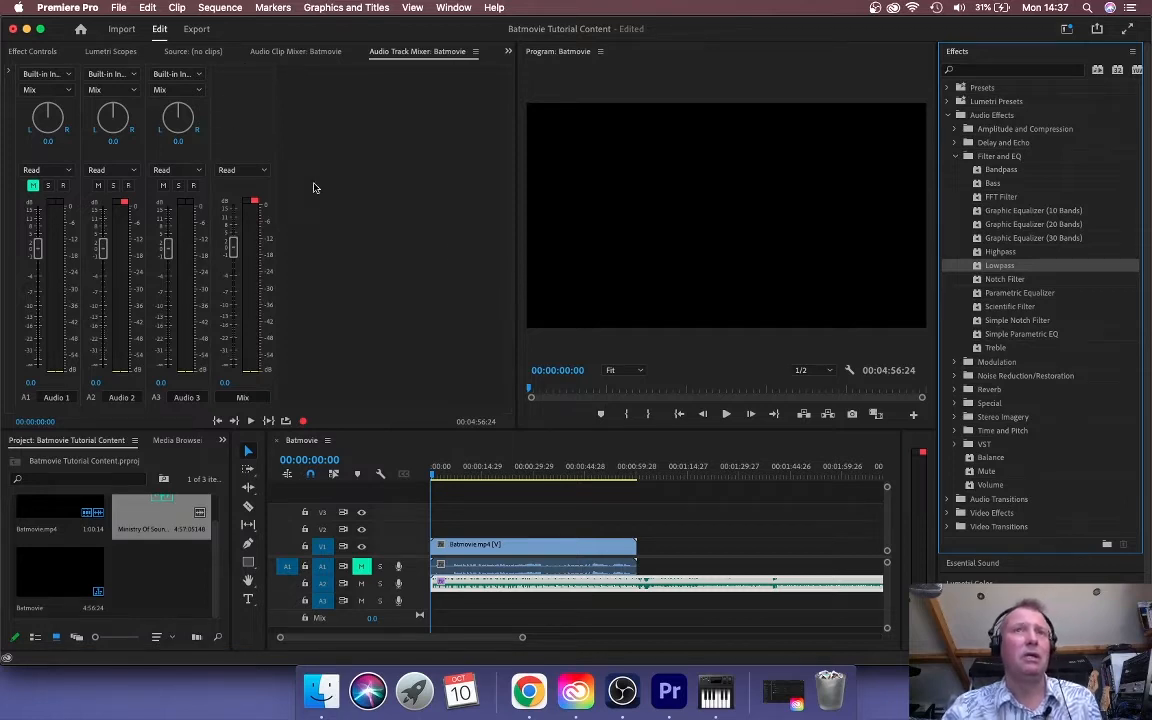
pyautogui.moveTo(128, 108)
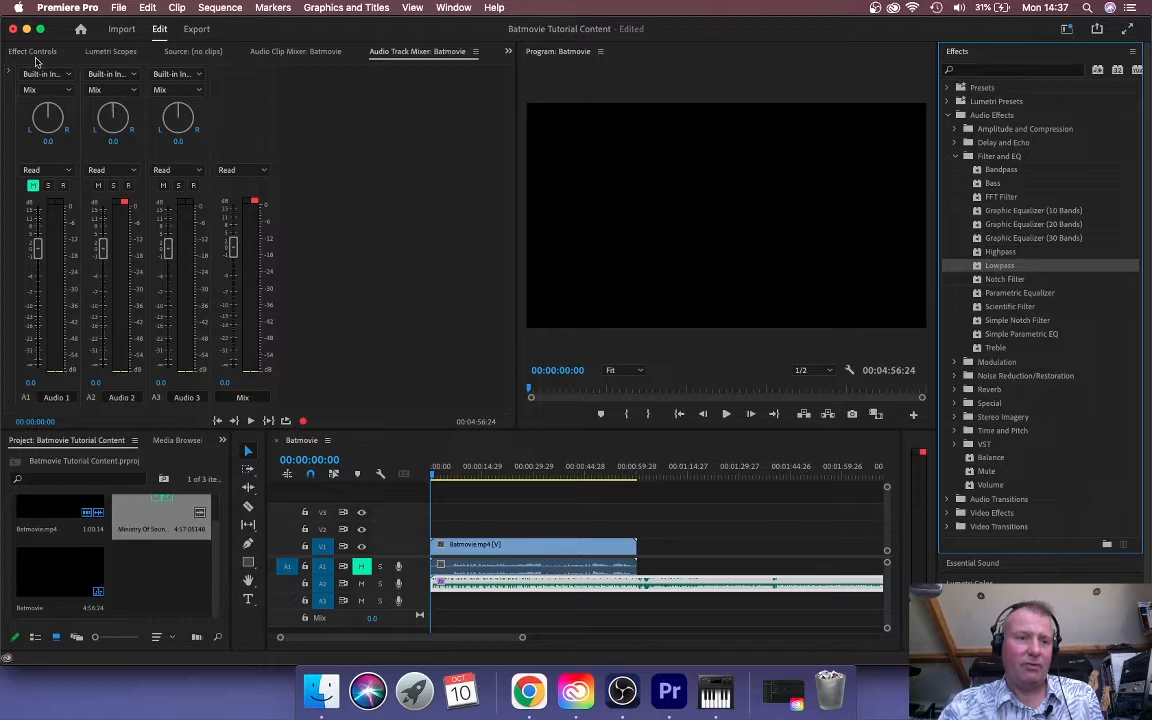
# Step: Show the music clip's Effect Controls with the Lowpass filter's settings
pyautogui.click(32, 52)
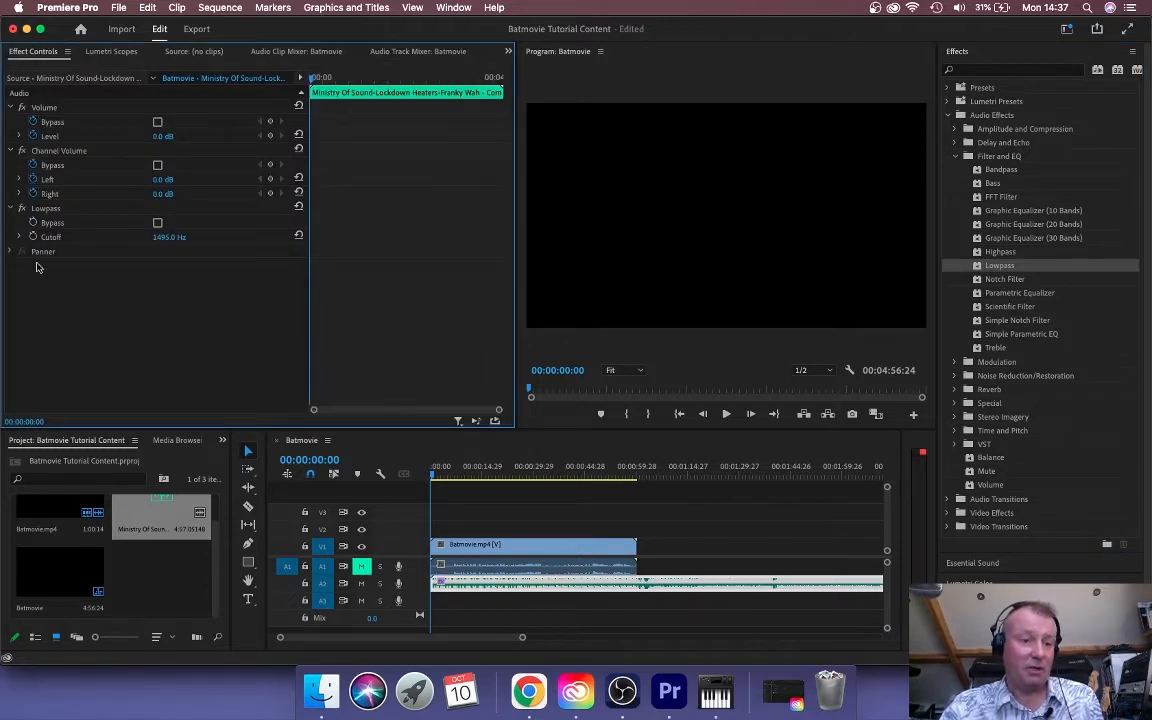
pyautogui.moveTo(32, 222)
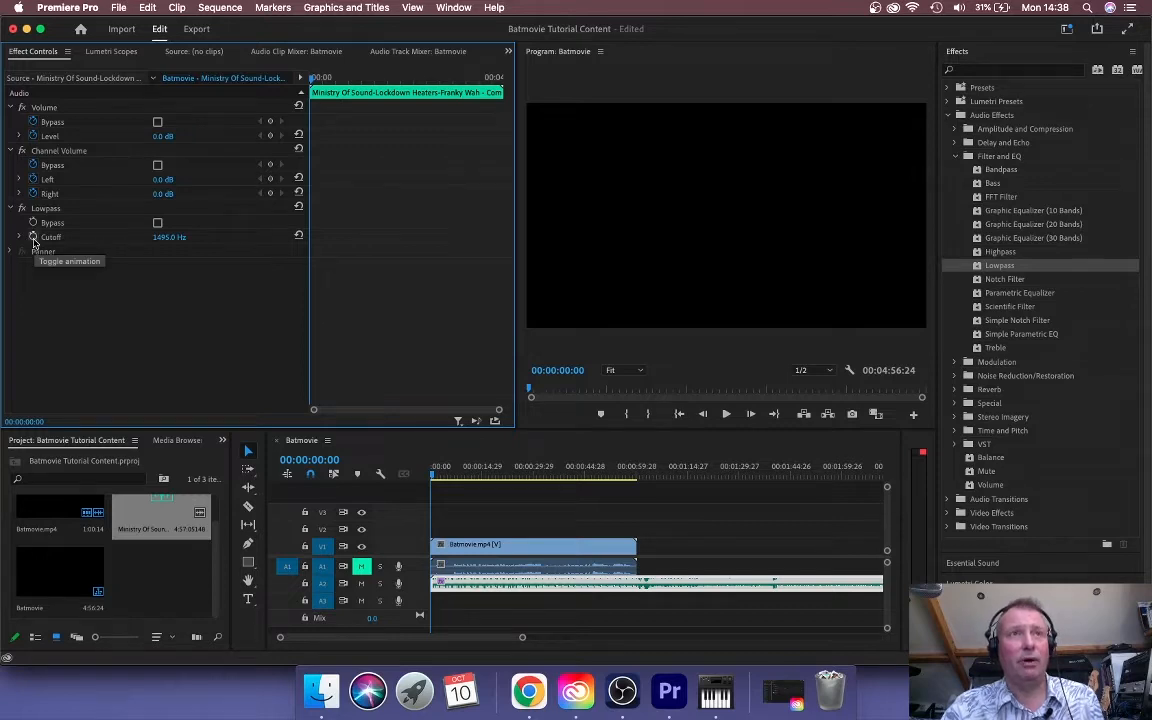
pyautogui.moveTo(140, 248)
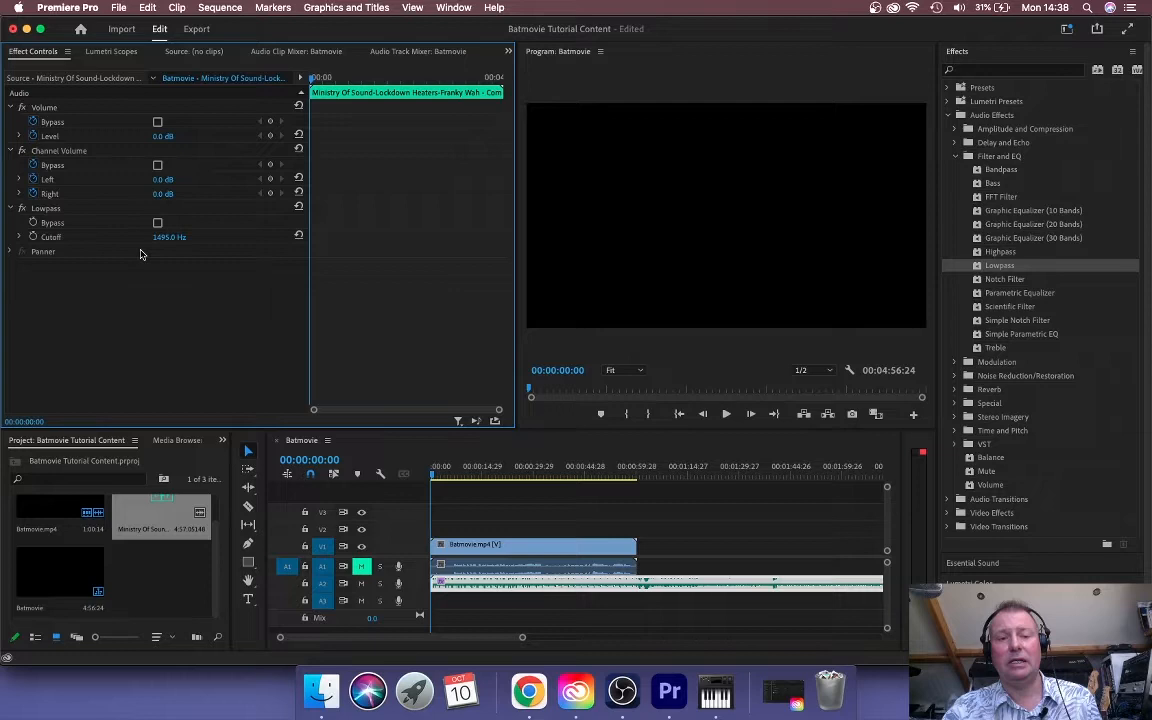
pyautogui.moveTo(166, 266)
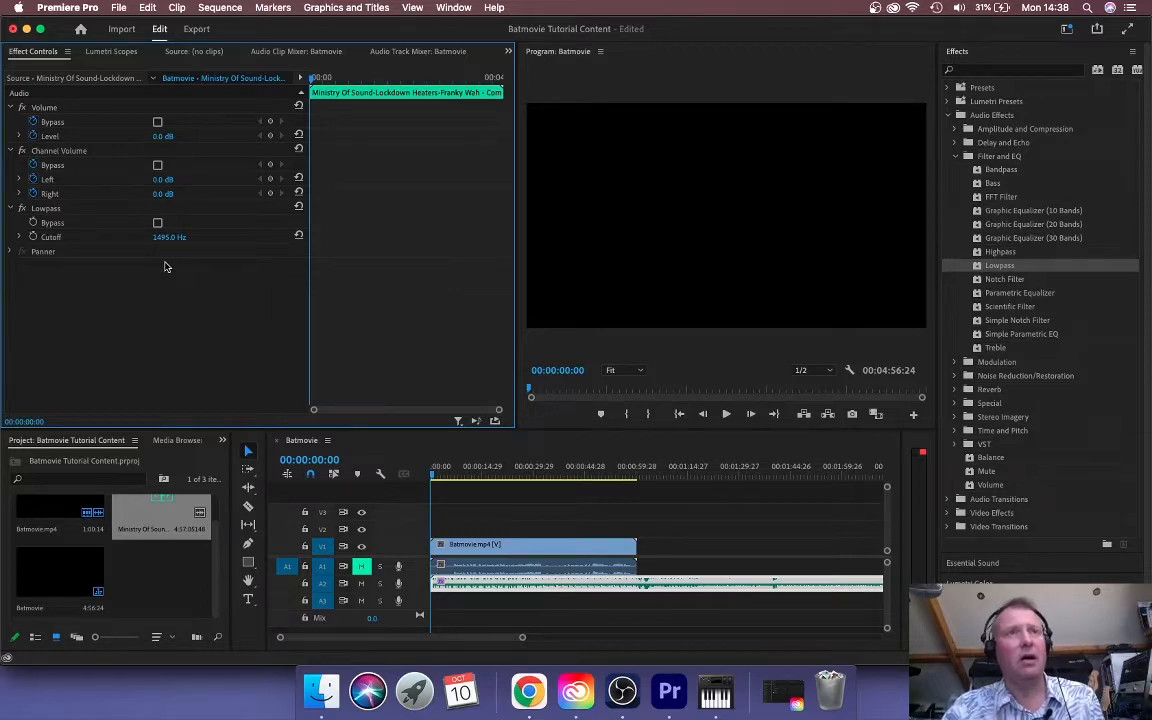
pyautogui.moveTo(168, 256)
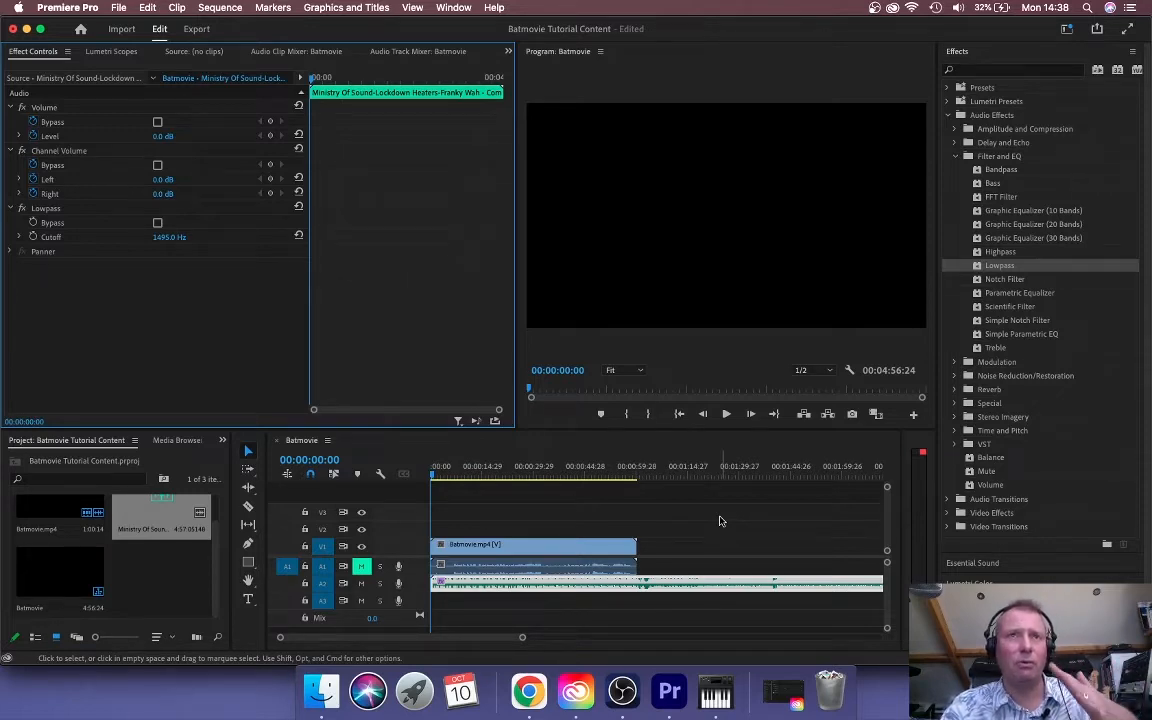
pyautogui.moveTo(624, 516)
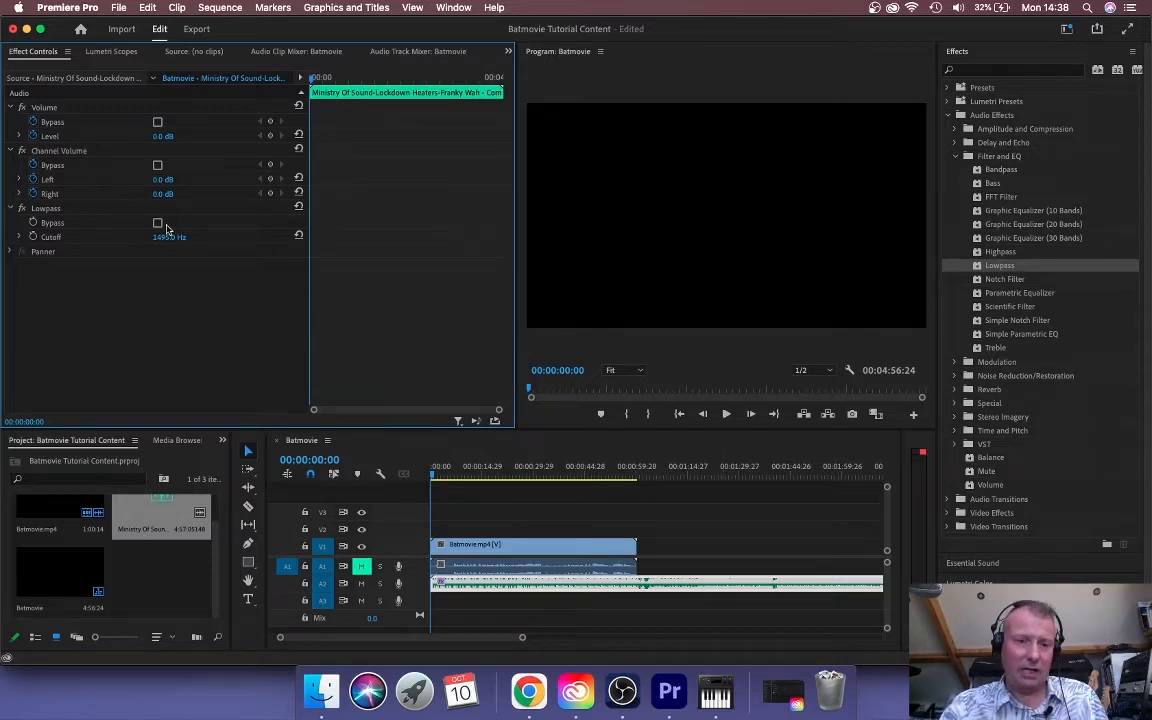
# Step: Play the sequence from the beginning with the low-passed music
pyautogui.click(170, 236)
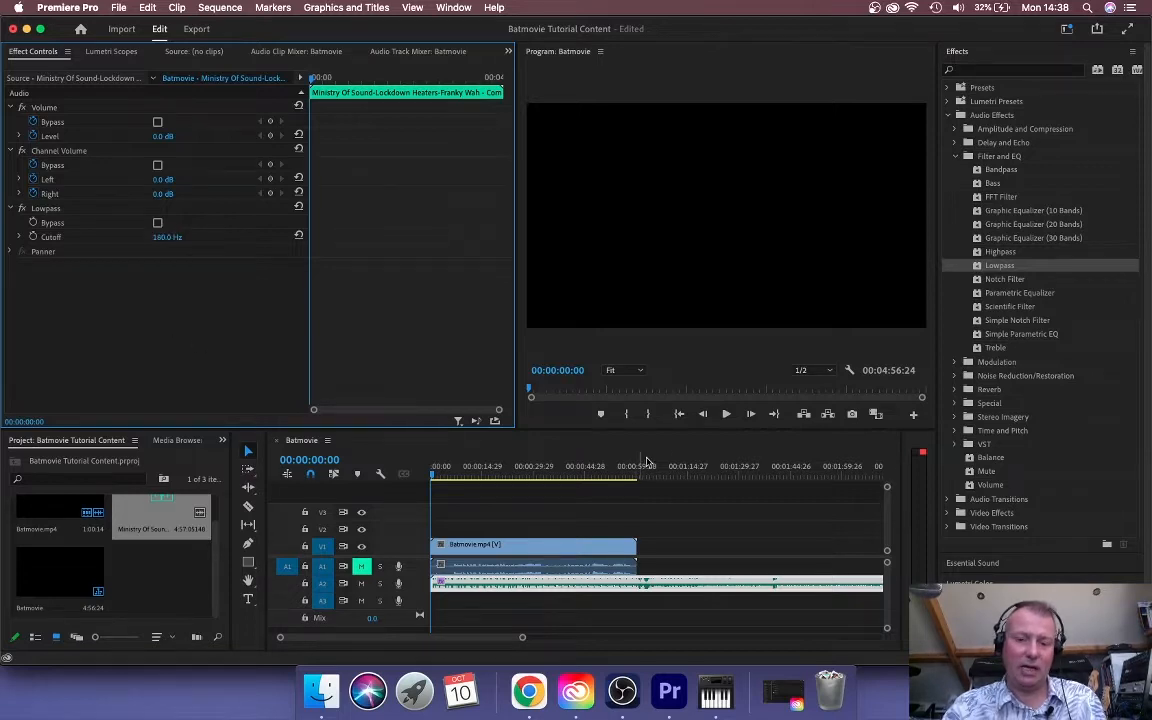
pyautogui.moveTo(726, 414)
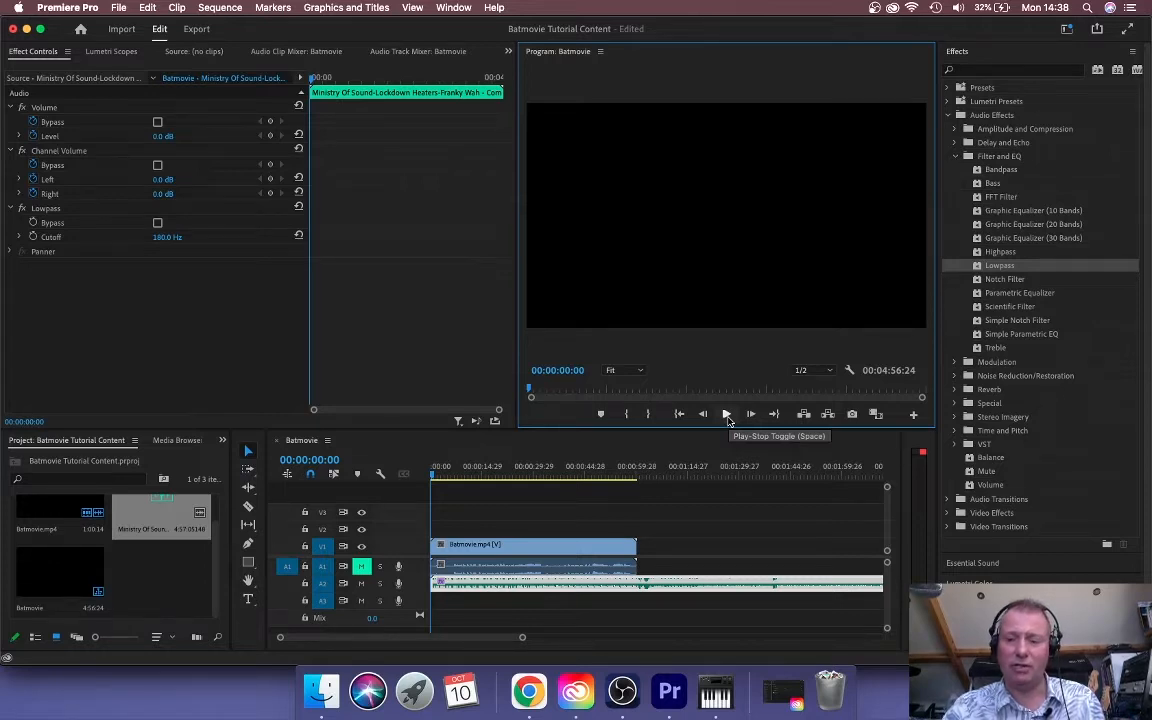
pyautogui.click(726, 414)
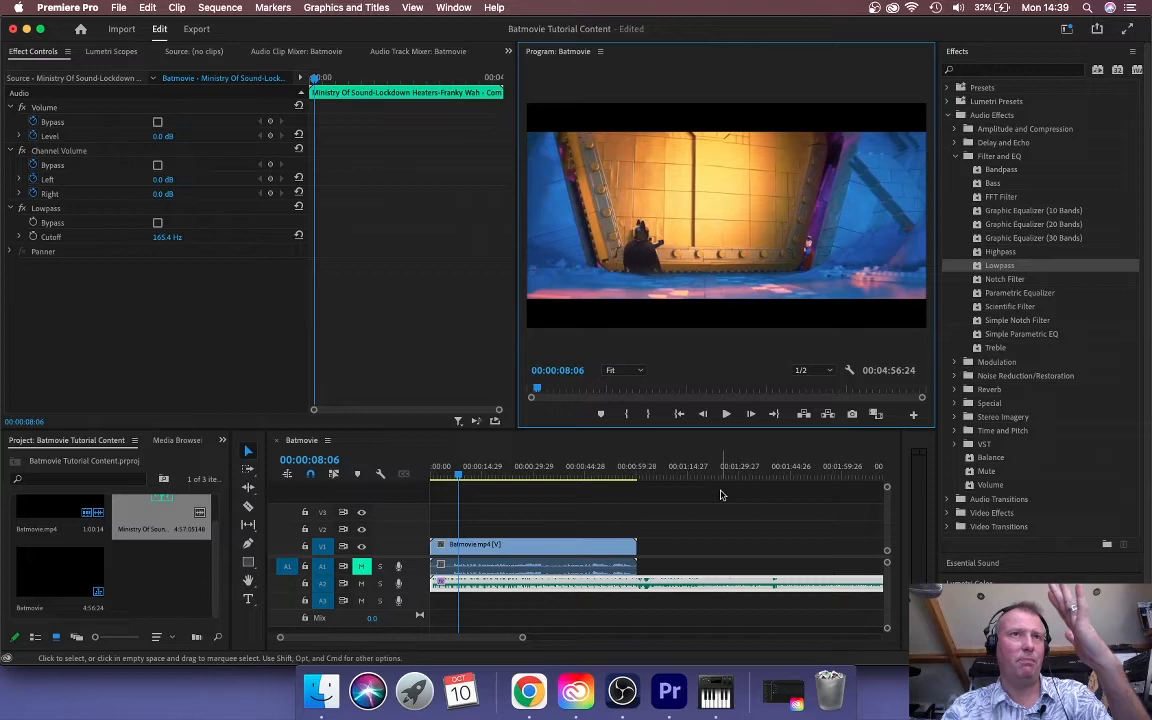
pyautogui.moveTo(658, 532)
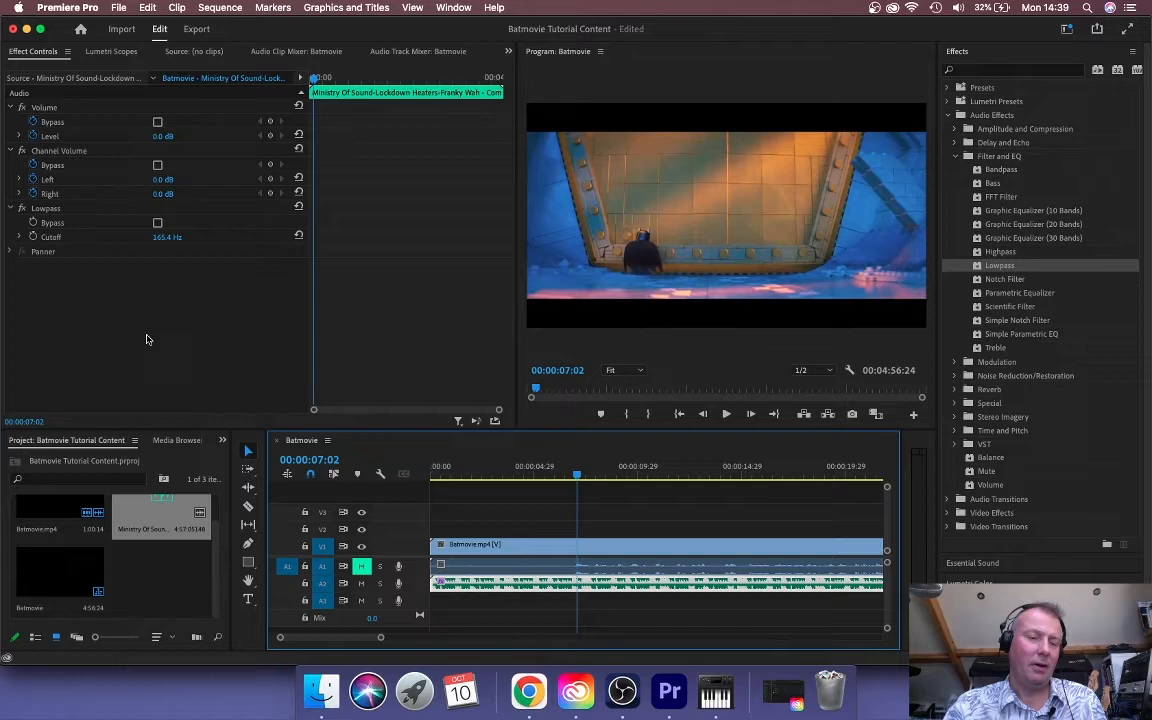
pyautogui.moveTo(44, 242)
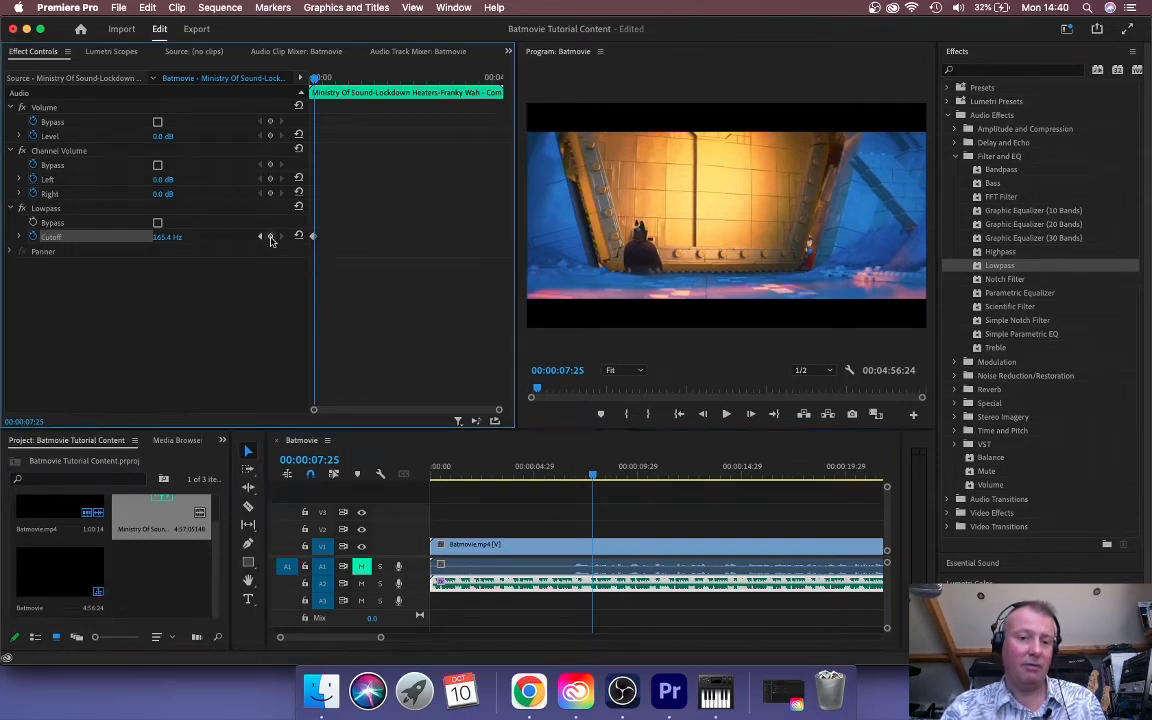
# Step: Enter a new Lowpass cutoff frequency for the keyframe near 7 seconds
pyautogui.doubleClick(168, 236)
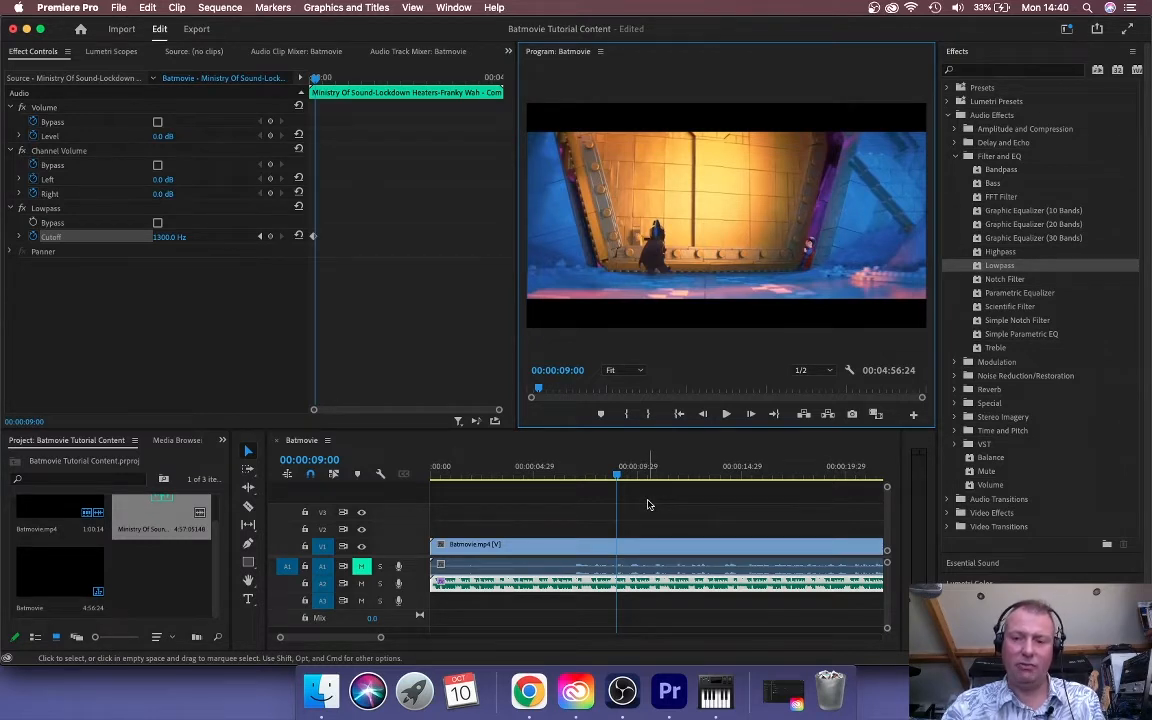
# Step: Move the playhead later along the music to the spot for the second keyframe
pyautogui.click(724, 412)
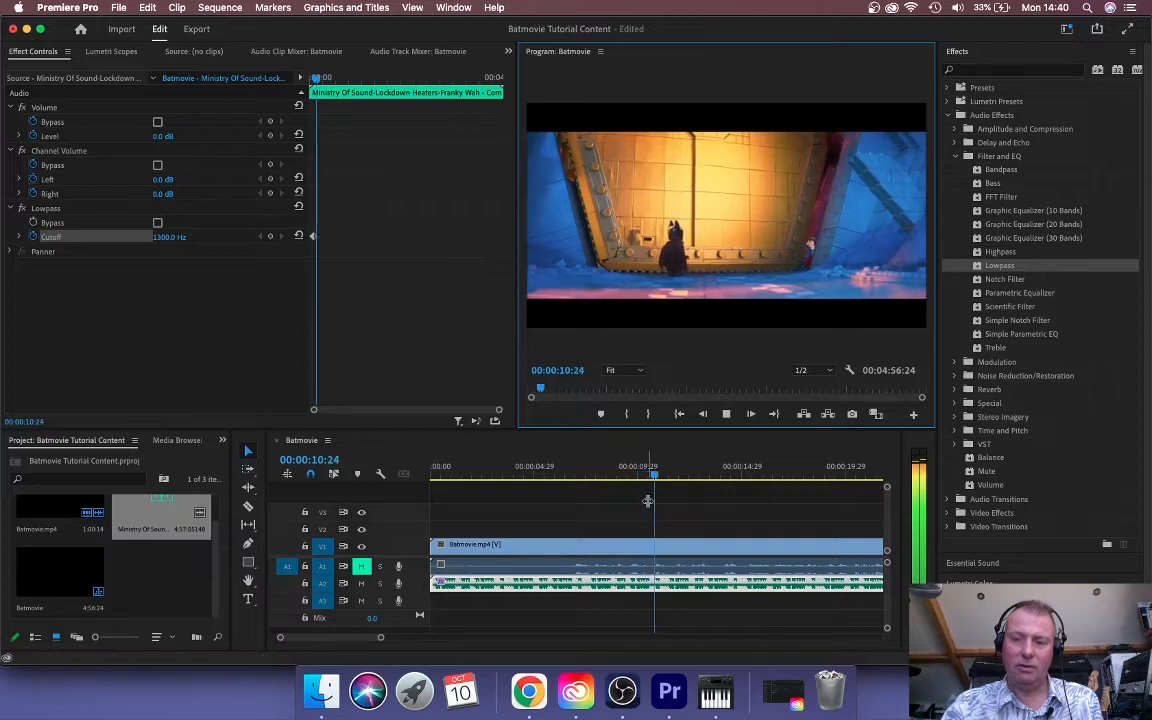
pyautogui.click(696, 476)
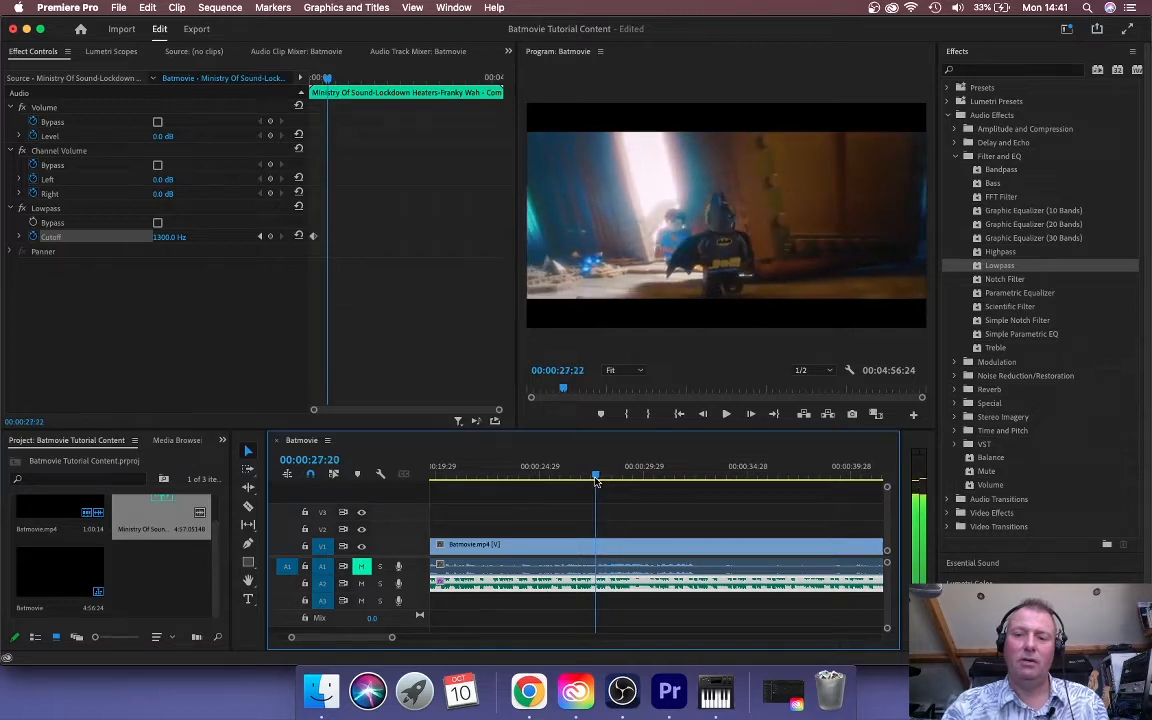
pyautogui.moveTo(596, 476); pyautogui.dragTo(578, 476)
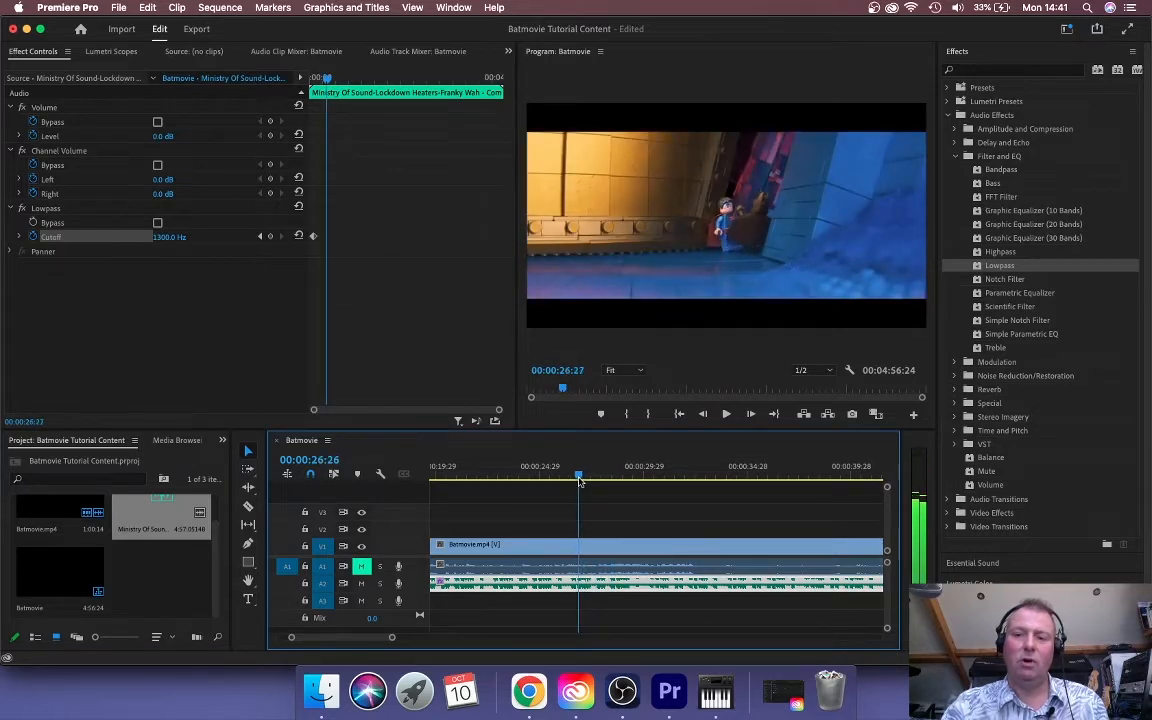
pyautogui.moveTo(578, 474); pyautogui.dragTo(564, 474)
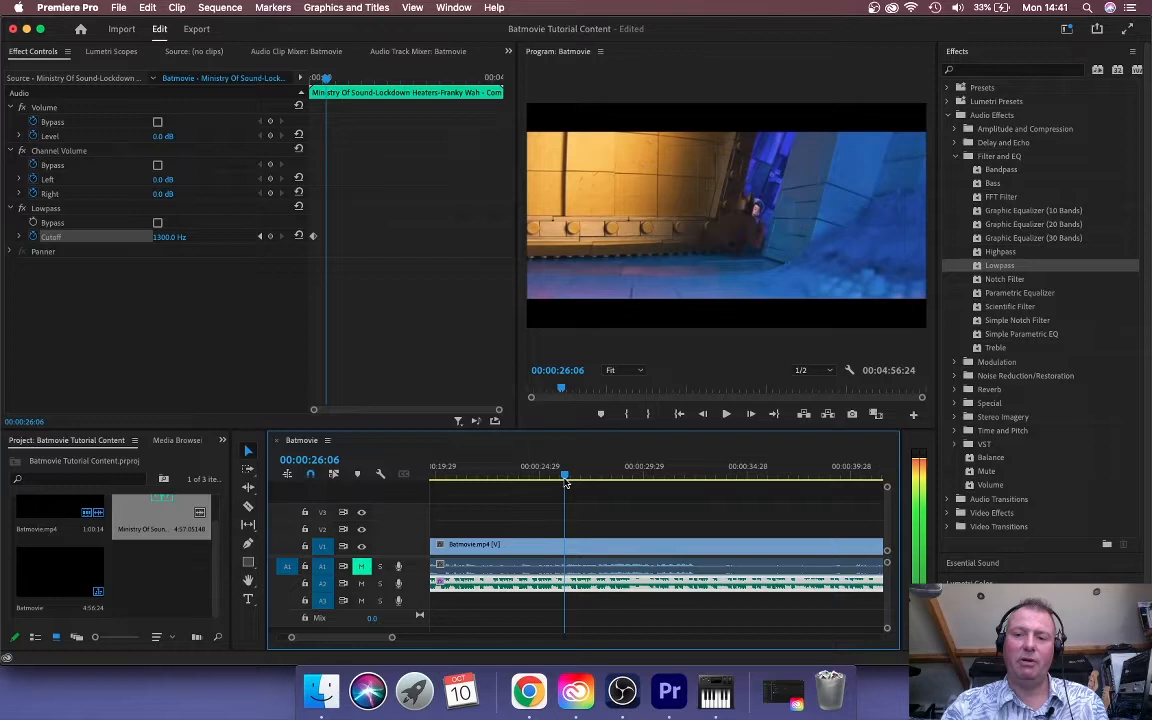
pyautogui.moveTo(564, 476); pyautogui.dragTo(550, 476)
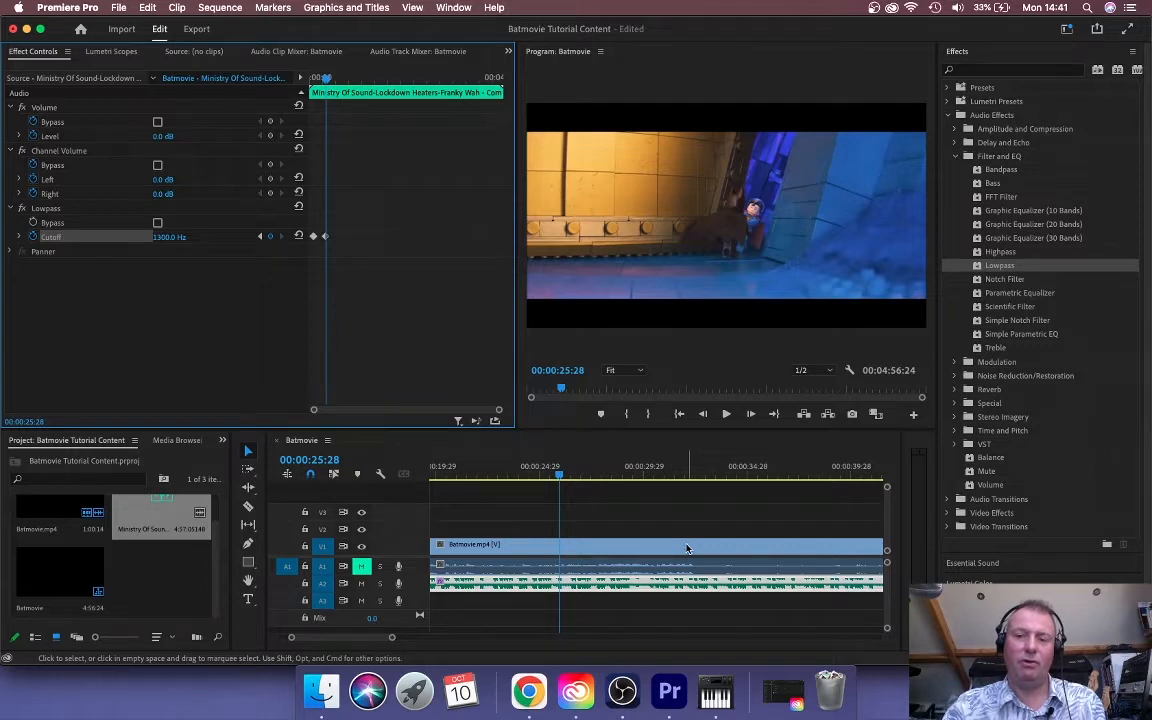
# Step: Set the Lowpass cutoff to 20000 Hz there, then return the playhead to the start
pyautogui.click(724, 414)
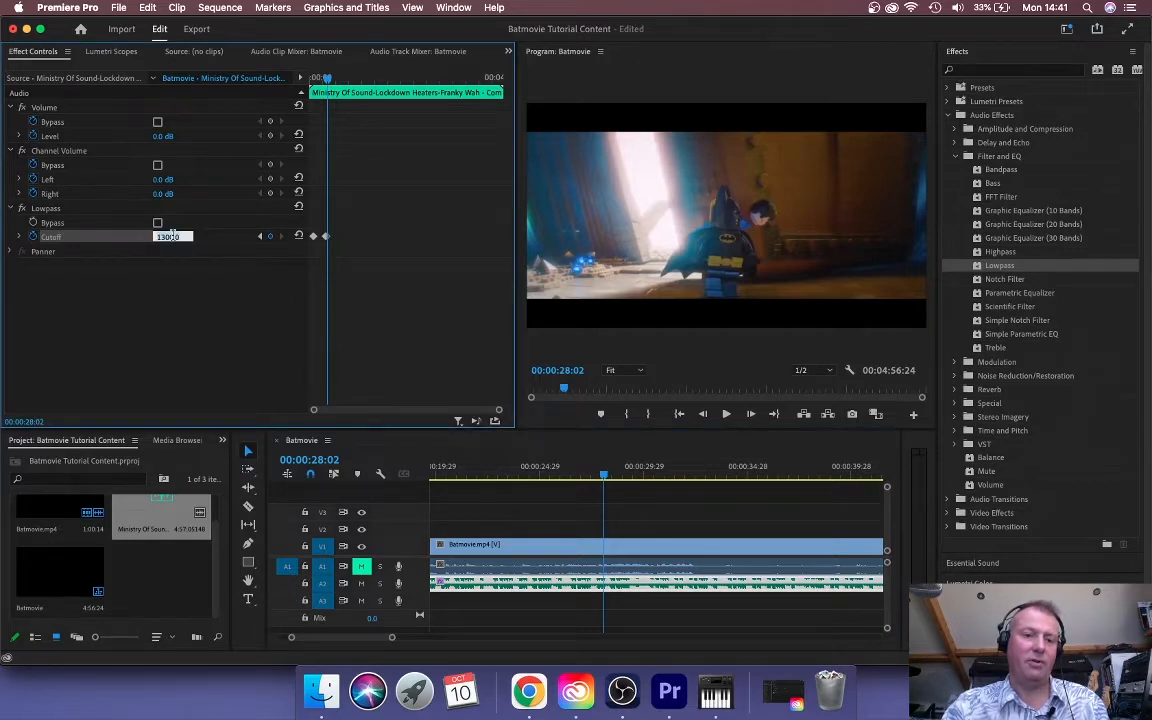
pyautogui.write('2000')
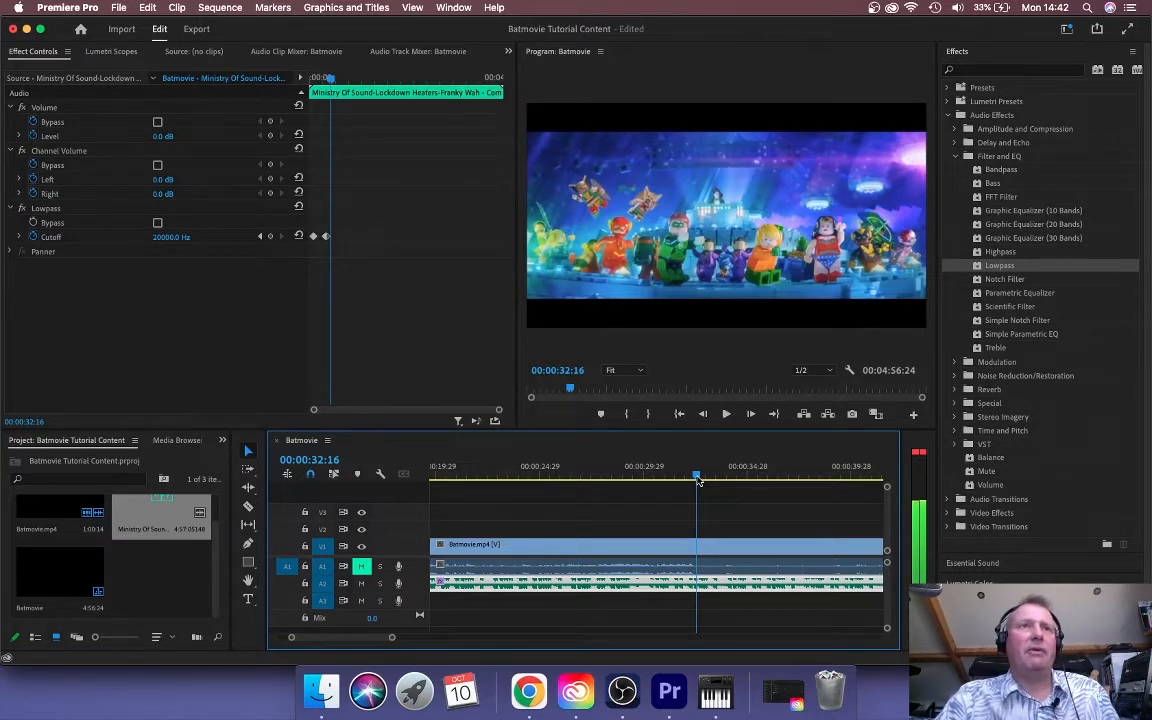
pyautogui.moveTo(696, 476); pyautogui.dragTo(668, 476)
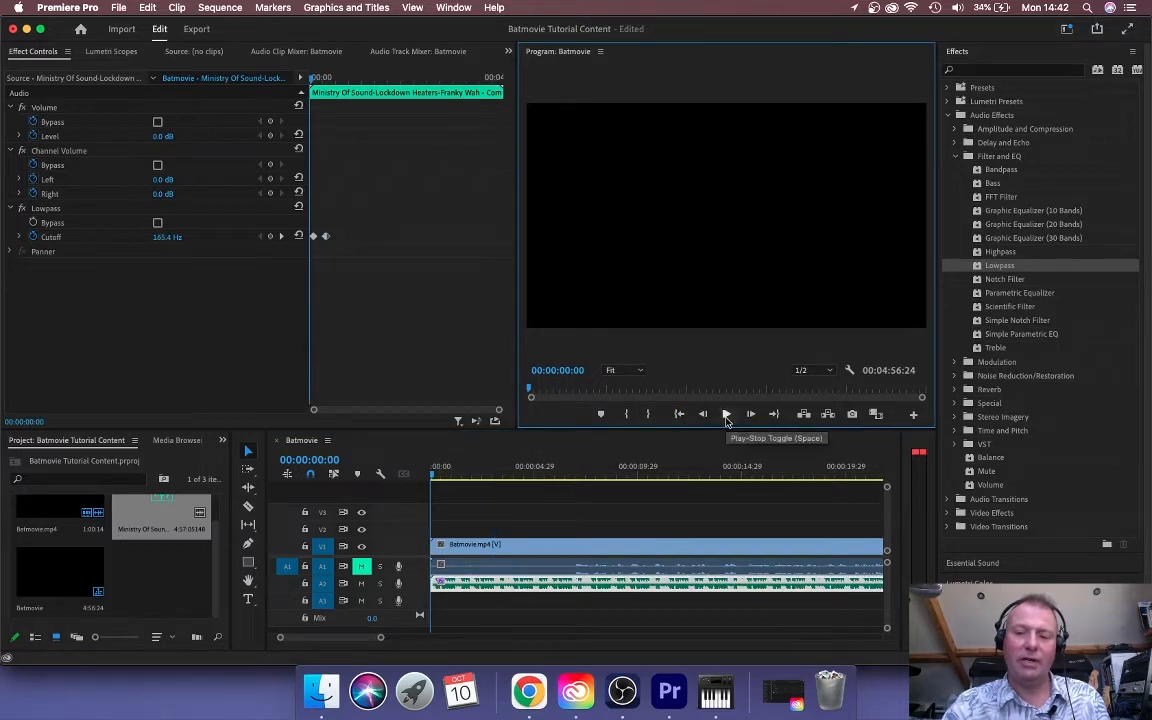
pyautogui.moveTo(706, 468)
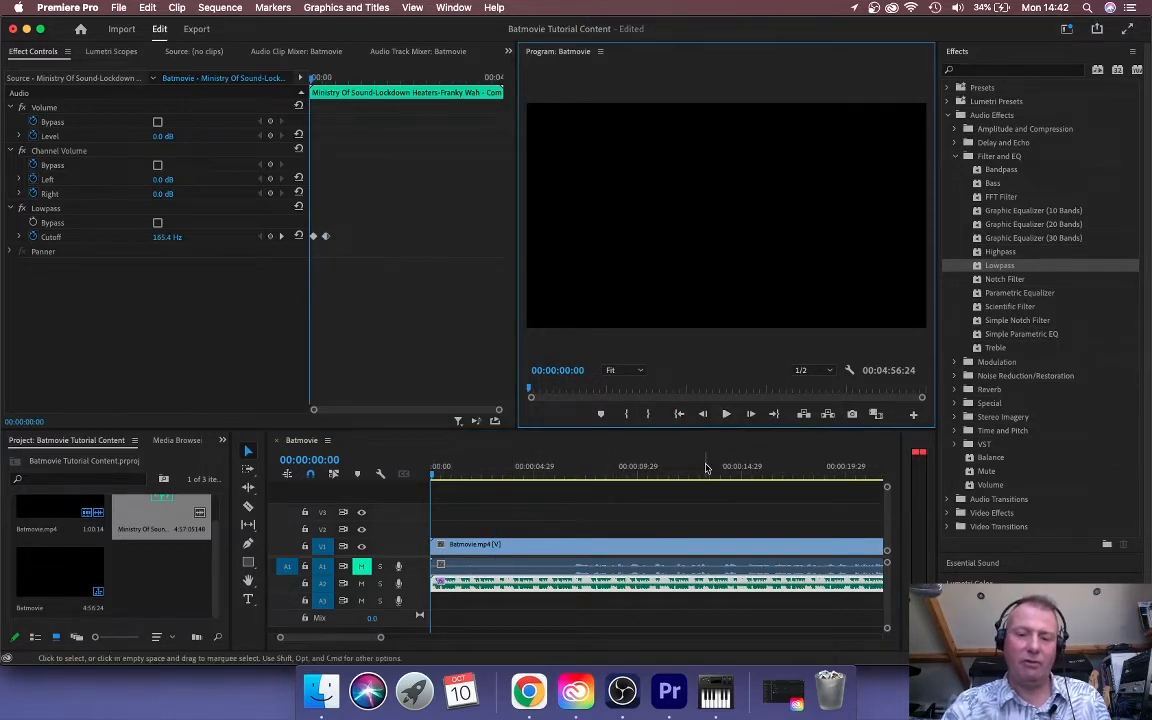
# Step: Play back the split music and bring up the Convolution Reverb's custom setup editor
pyautogui.click(726, 414)
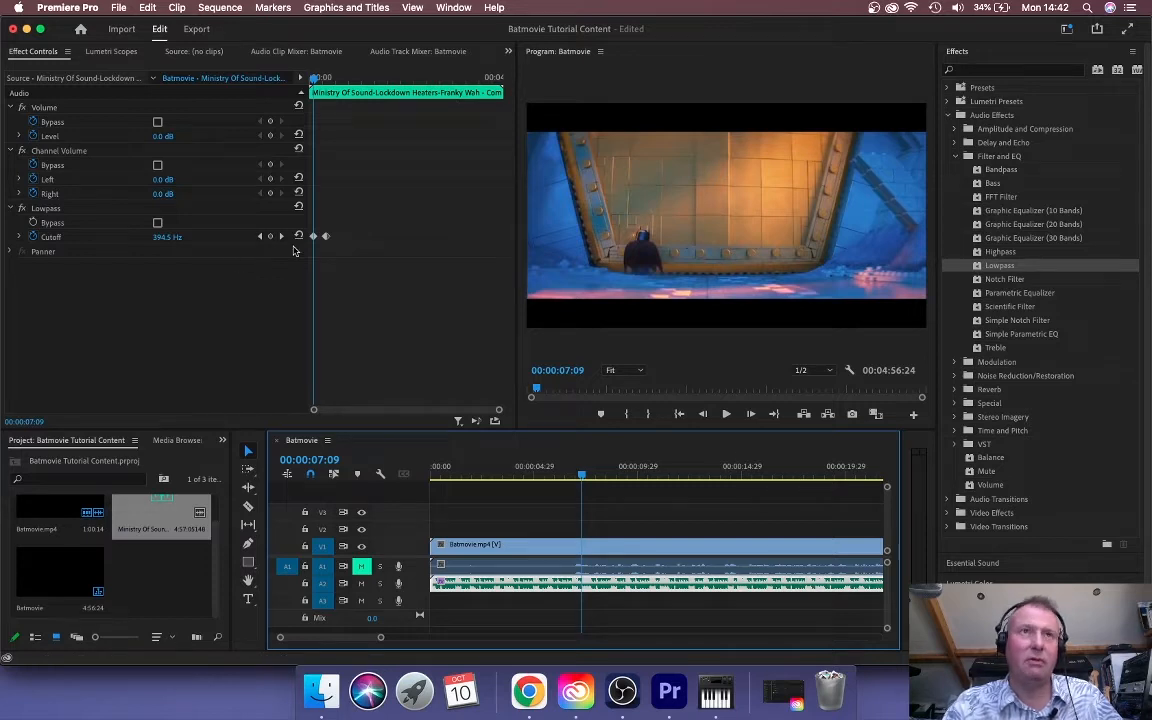
pyautogui.moveTo(1024, 496)
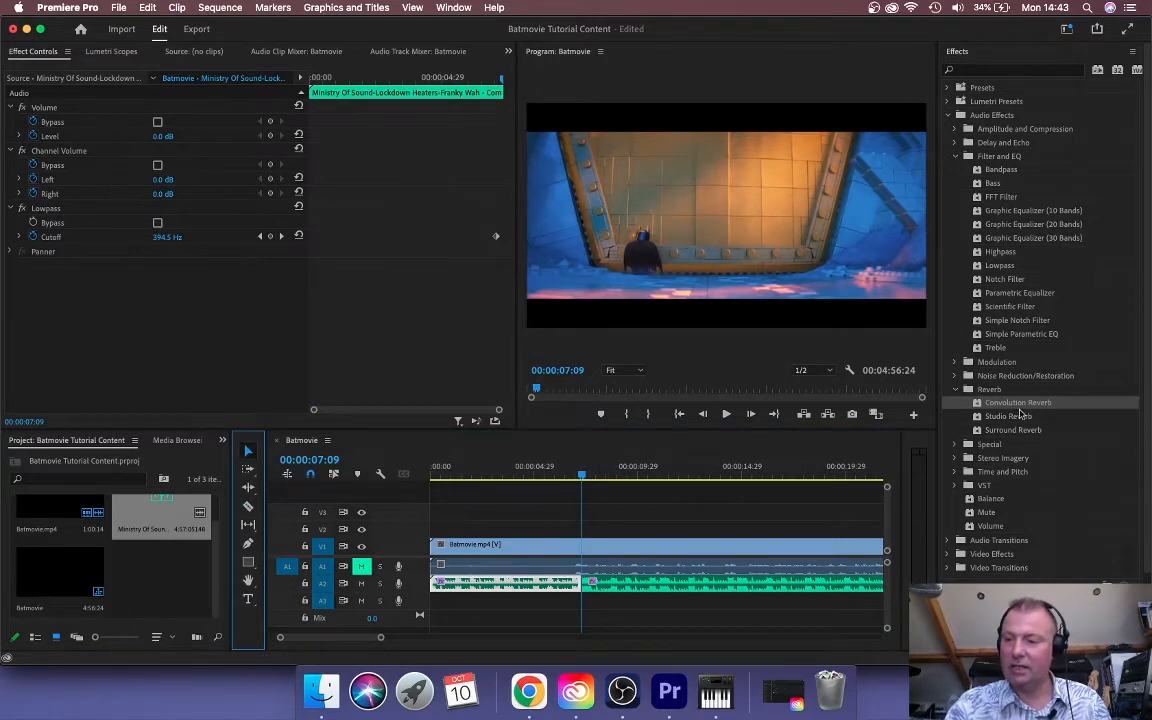
pyautogui.moveTo(1018, 402)
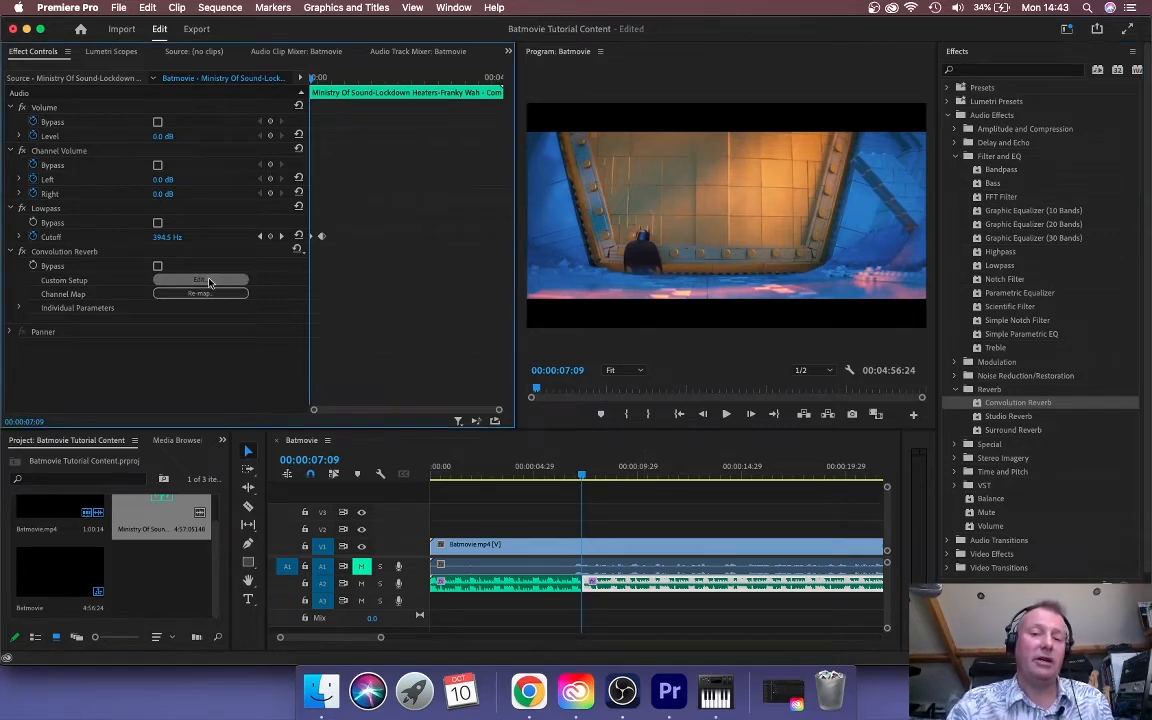
pyautogui.click(200, 280)
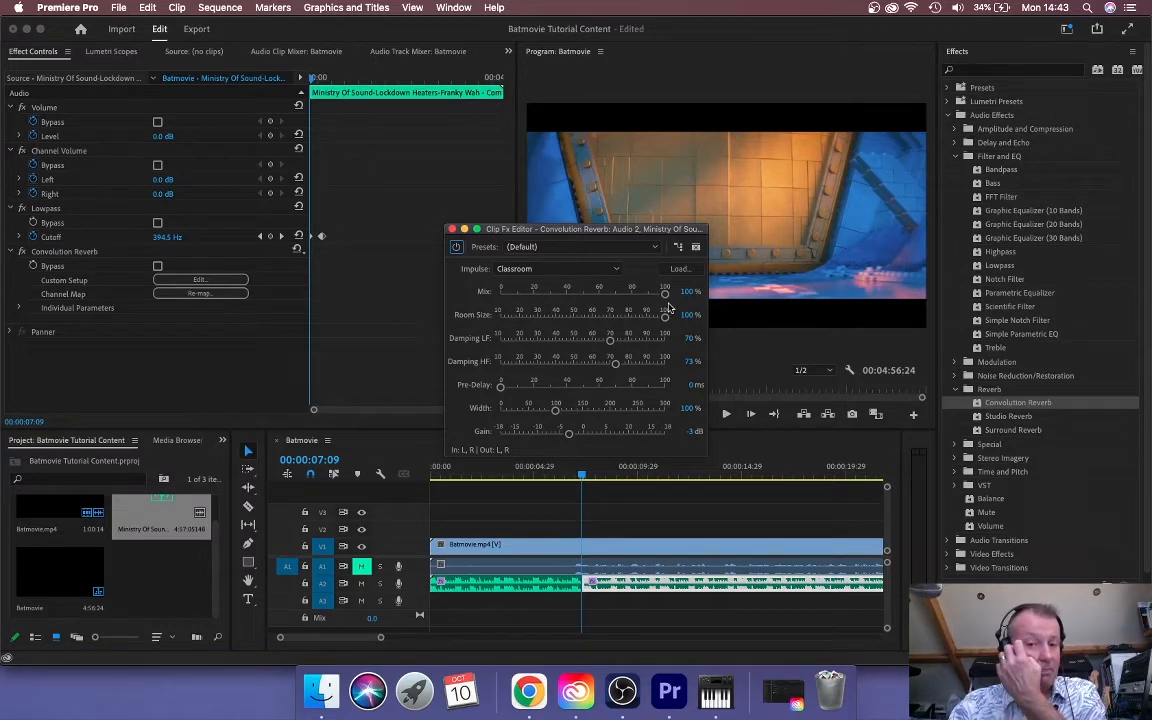
pyautogui.moveTo(504, 336)
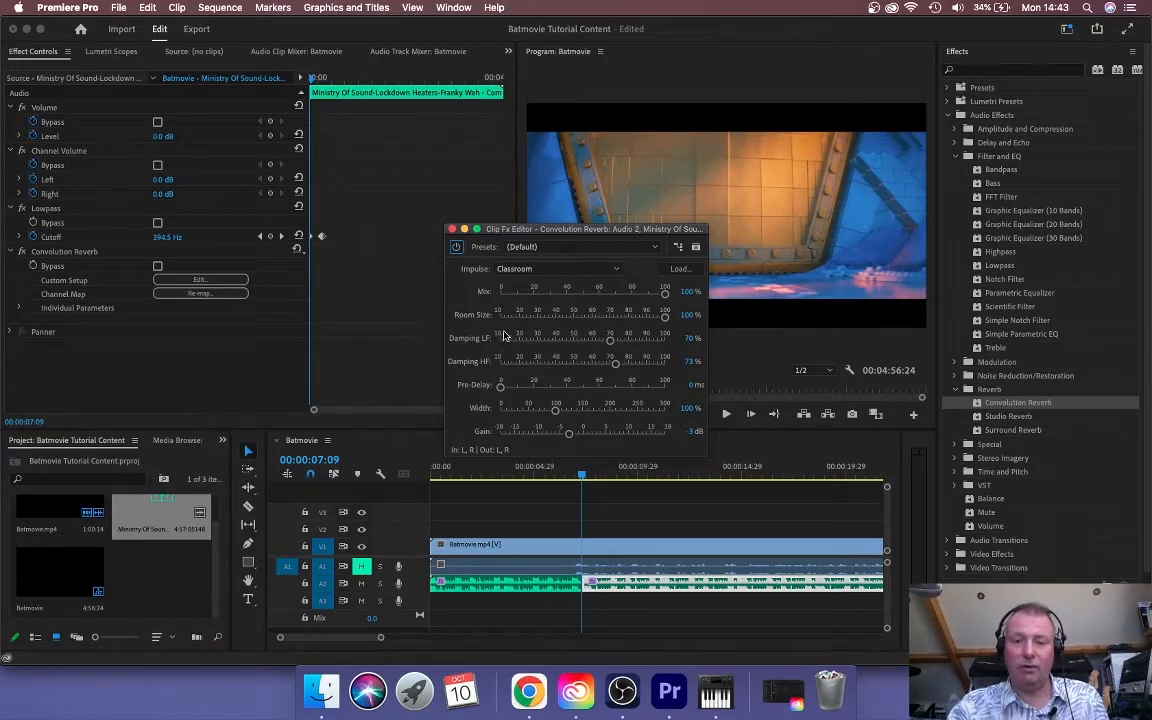
pyautogui.moveTo(618, 348)
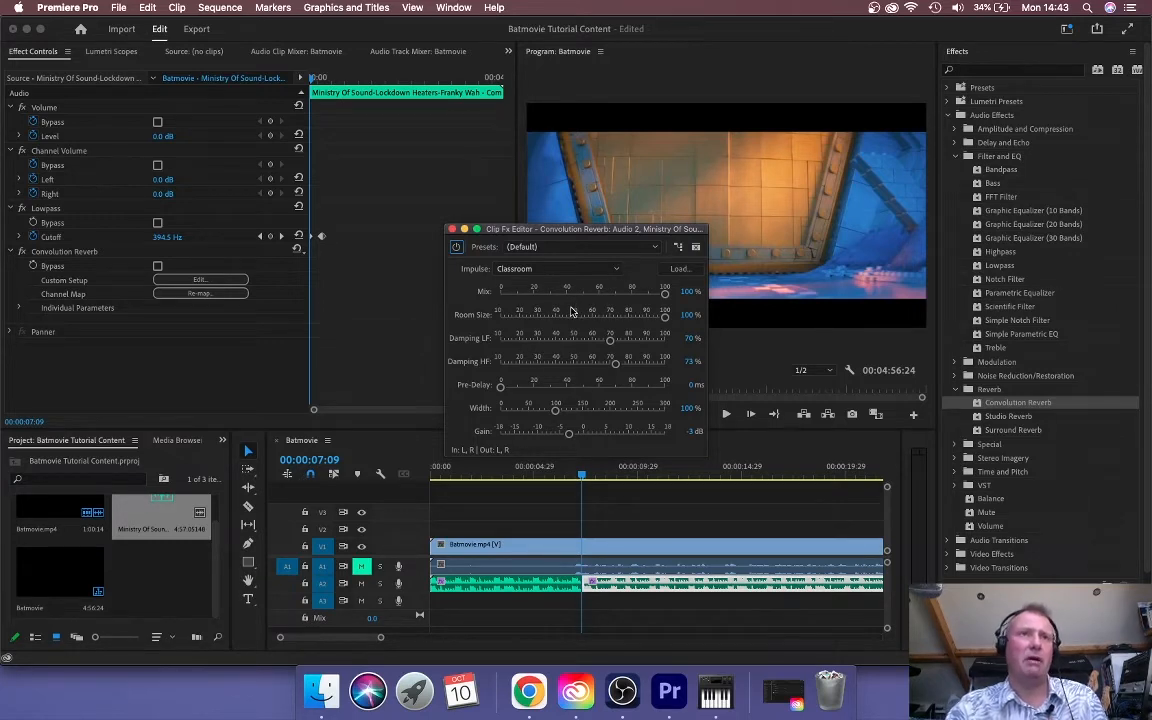
pyautogui.moveTo(550, 328)
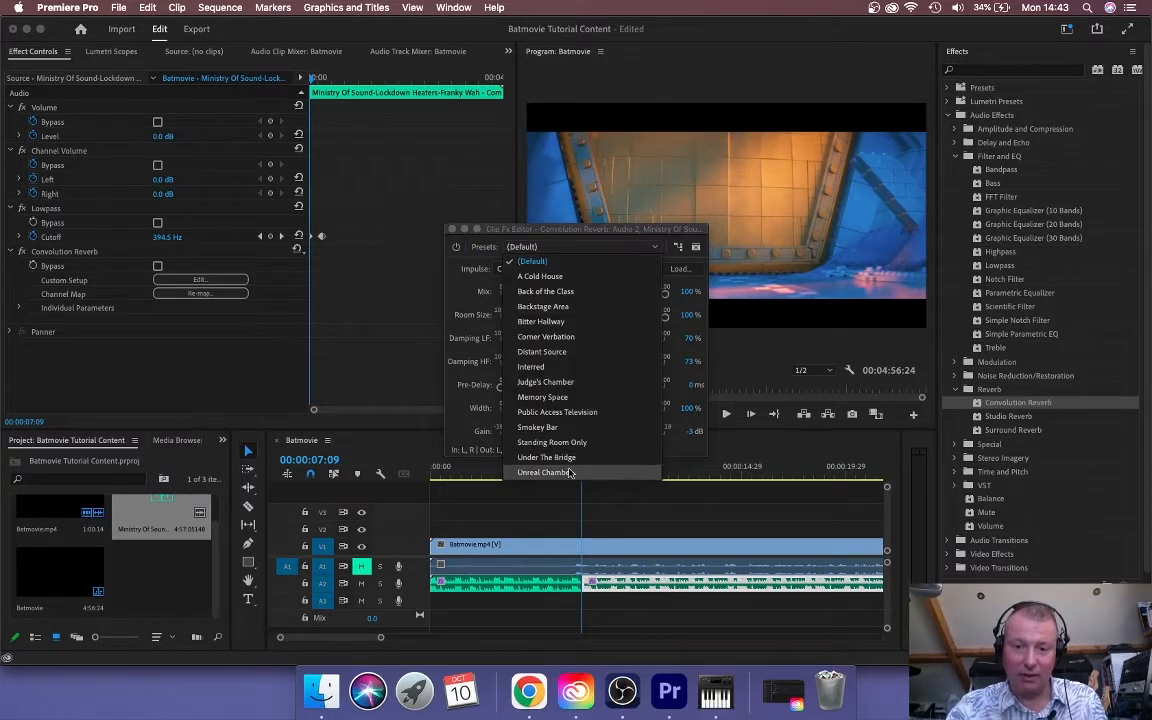
pyautogui.moveTo(540, 352)
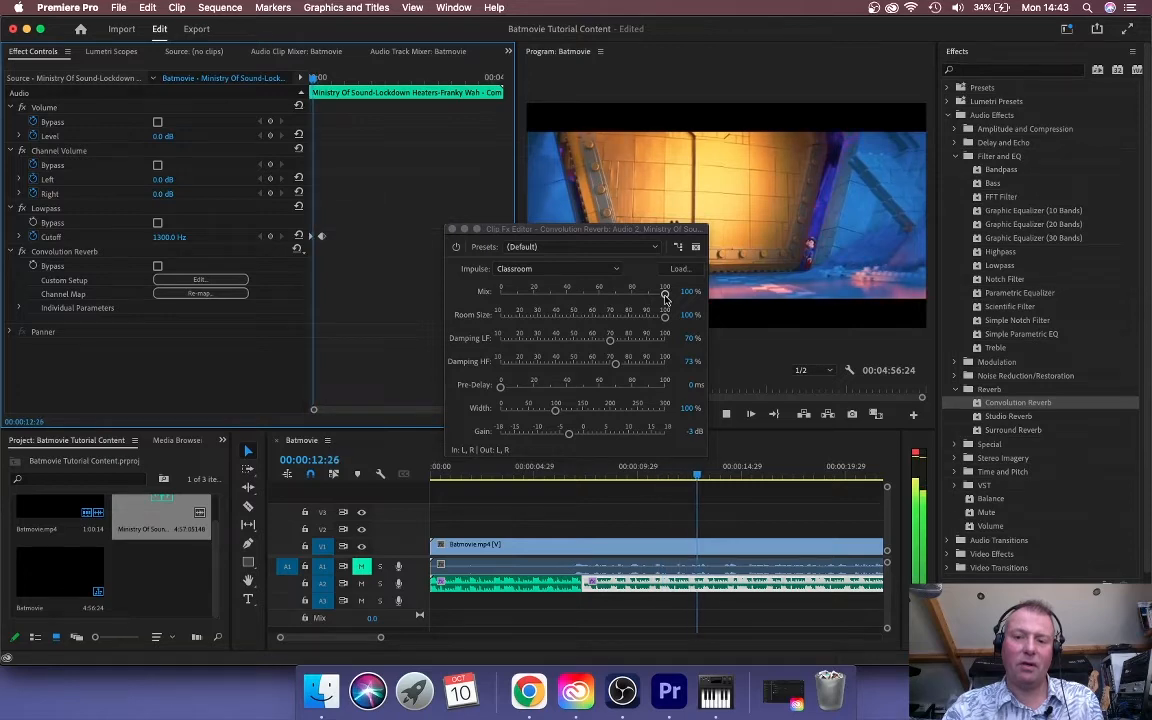
# Step: Adjust the Convolution Reverb's mix amount in the Clip Fx Editor
pyautogui.moveTo(578, 228); pyautogui.dragTo(344, 212)
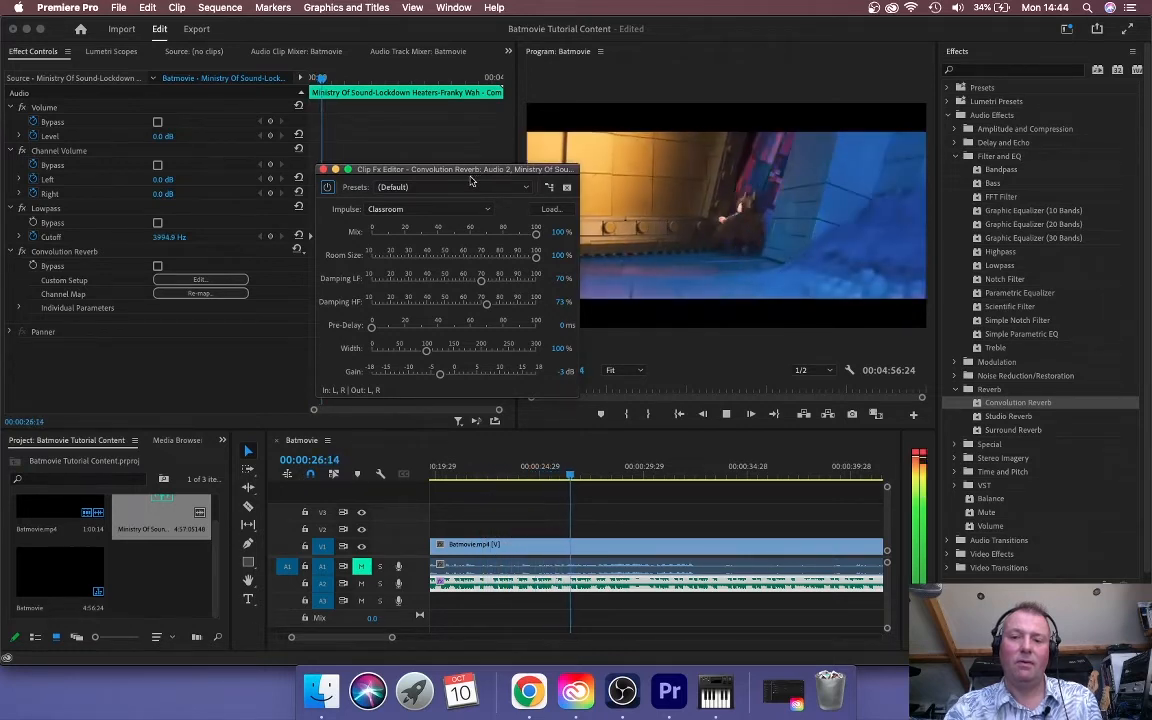
# Step: Reveal the reverb's individual parameters and move the editor aside
pyautogui.click(726, 414)
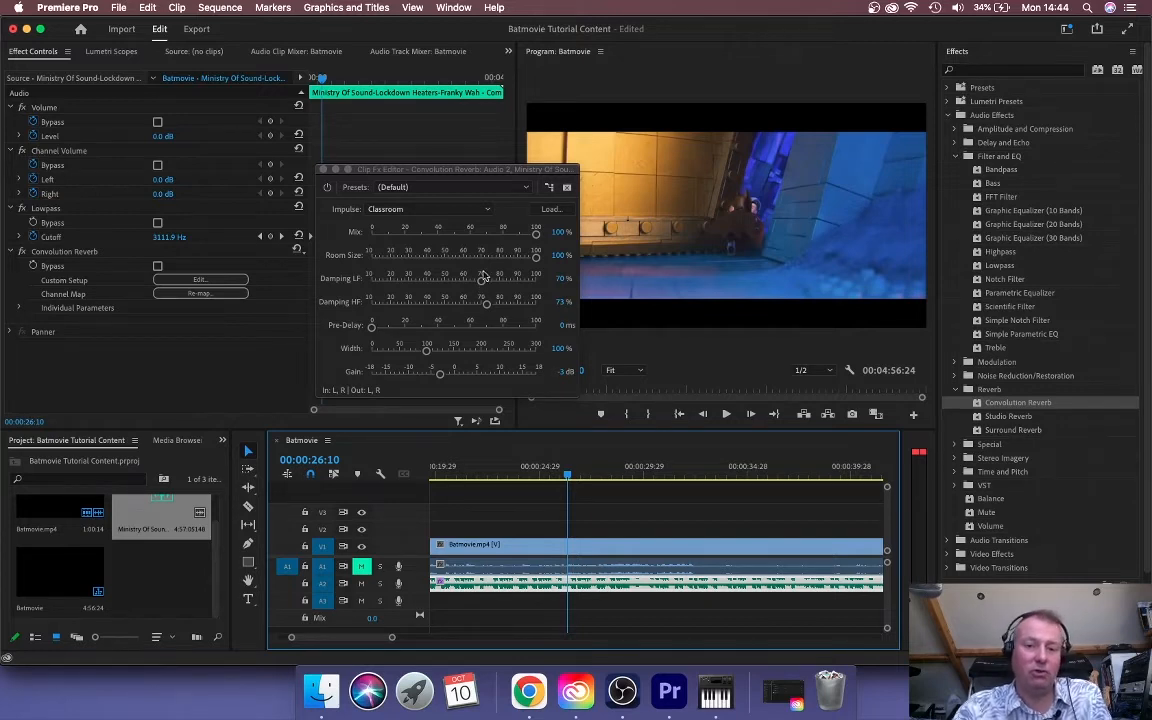
pyautogui.moveTo(358, 248)
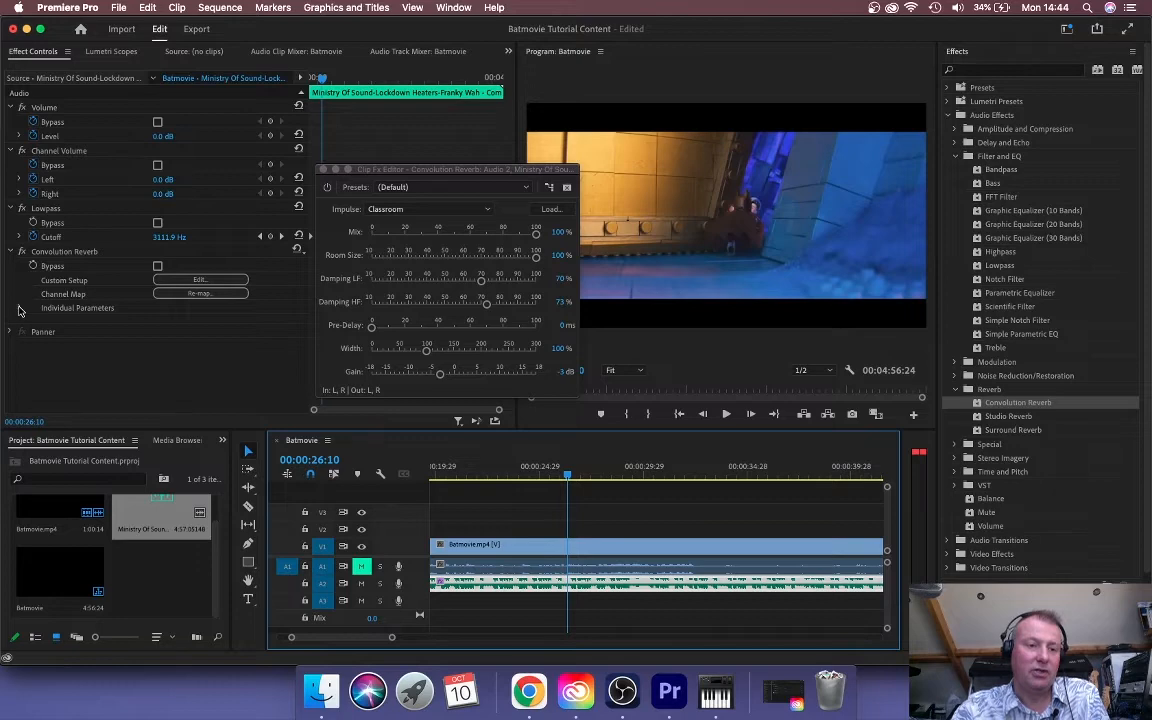
pyautogui.click(20, 308)
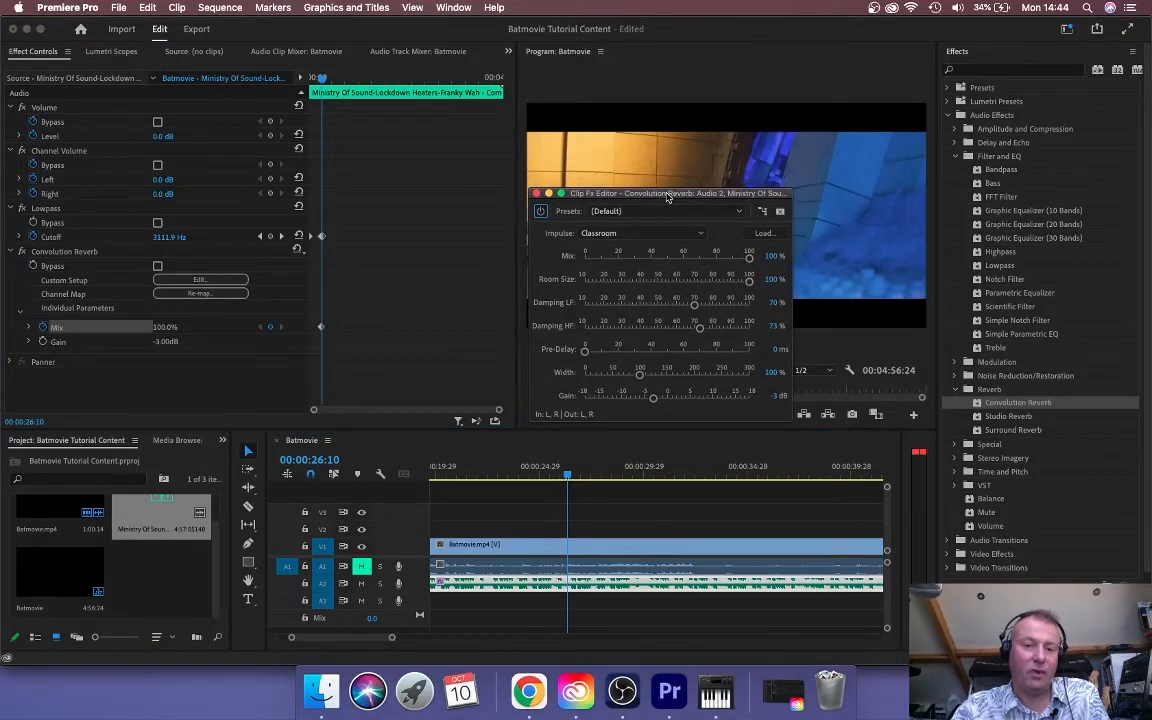
pyautogui.moveTo(664, 192); pyautogui.dragTo(544, 154)
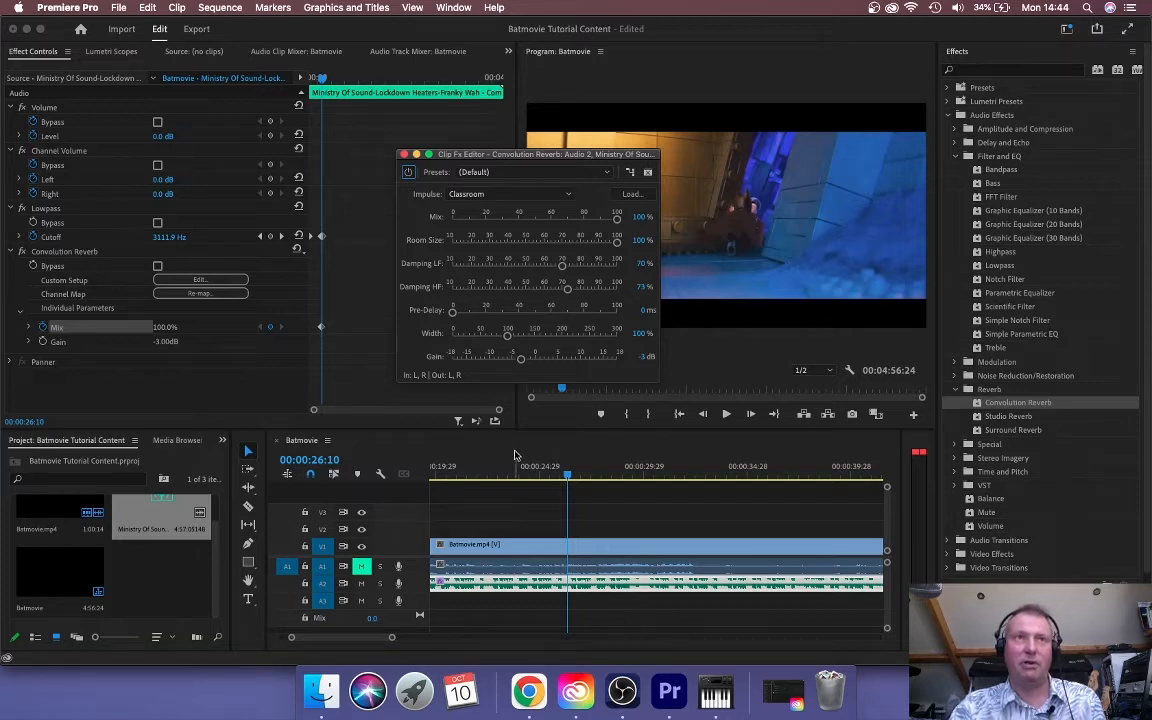
pyautogui.moveTo(516, 456)
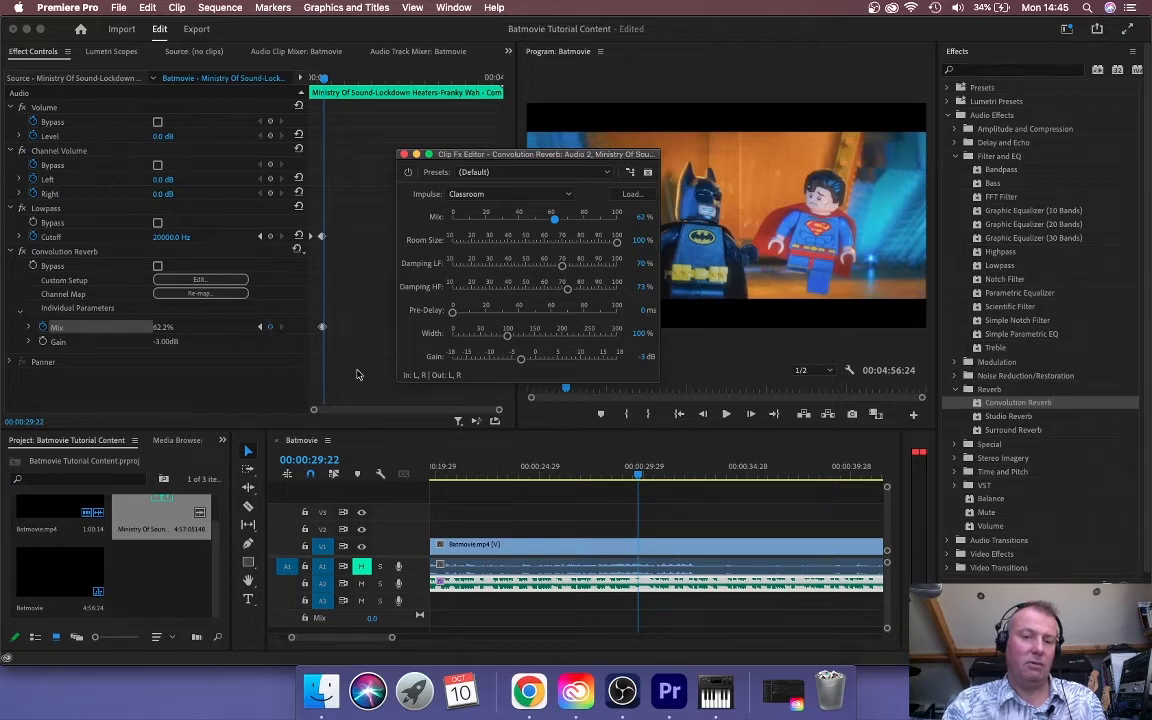
# Step: Lower and fine-tune the Mix value here, then move the playhead to about 31 seconds
pyautogui.moveTo(552, 218); pyautogui.dragTo(616, 218)
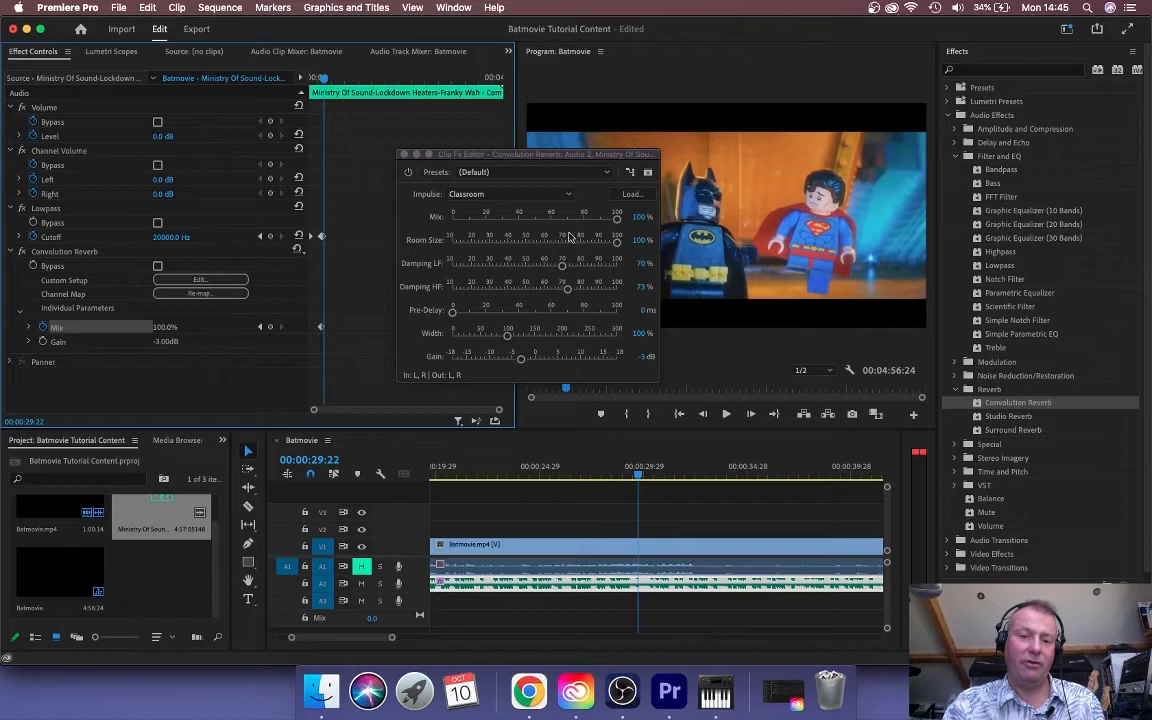
pyautogui.moveTo(616, 216); pyautogui.dragTo(536, 216)
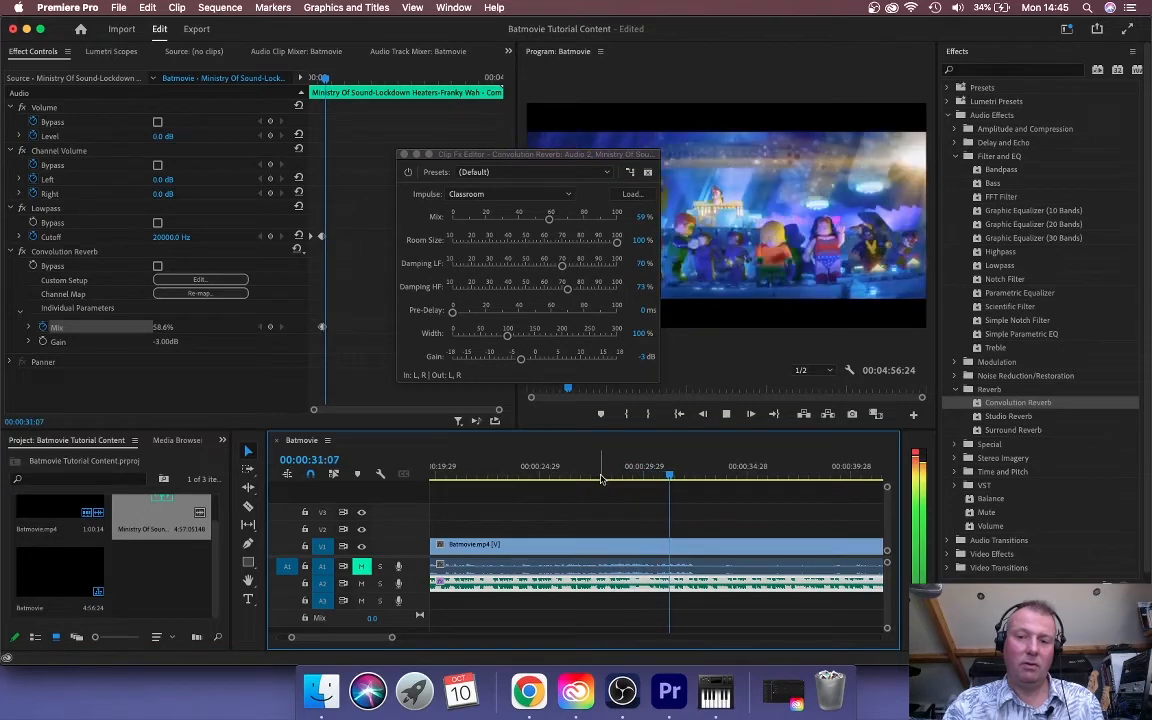
pyautogui.moveTo(524, 154); pyautogui.dragTo(452, 160)
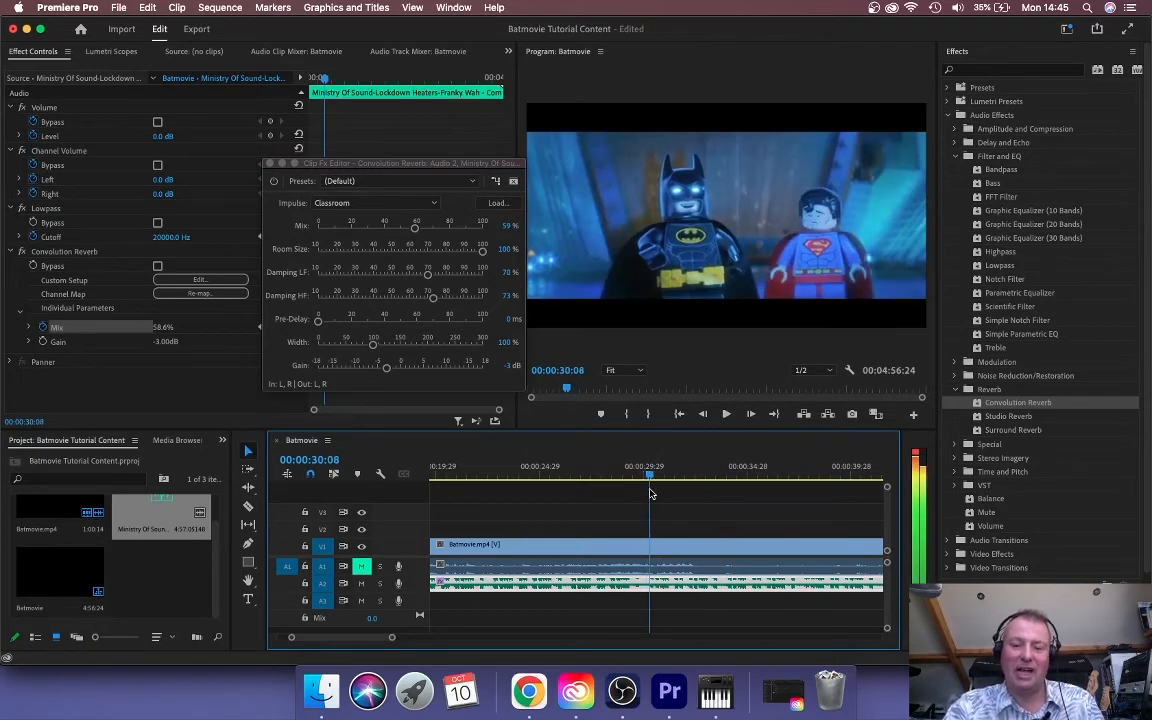
pyautogui.click(726, 414)
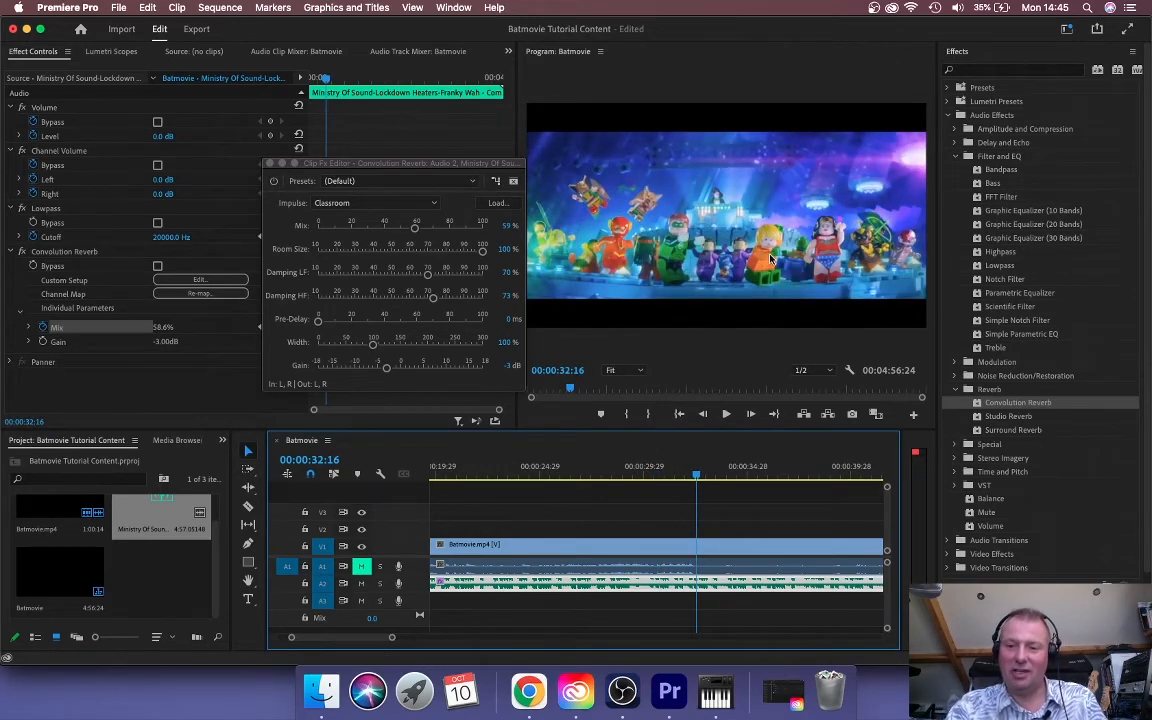
pyautogui.moveTo(696, 476); pyautogui.dragTo(680, 476)
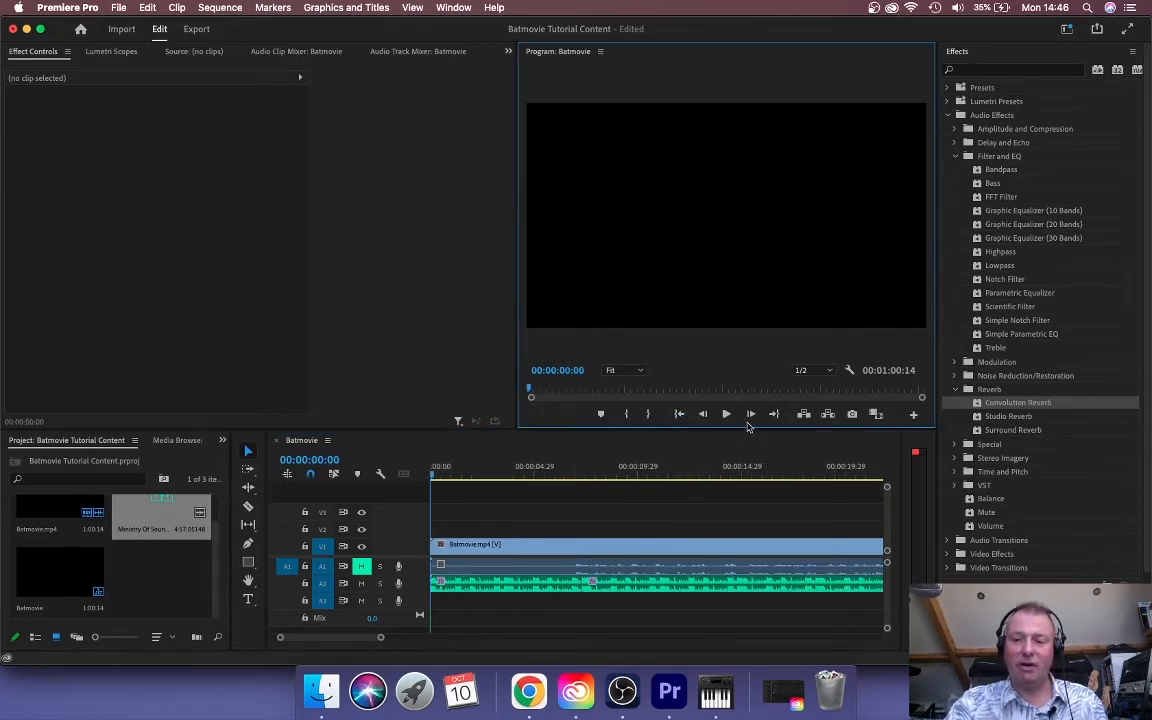
# Step: Play the sequence through to about 33 seconds where Batman sits down, with the track mixer shown
pyautogui.click(726, 414)
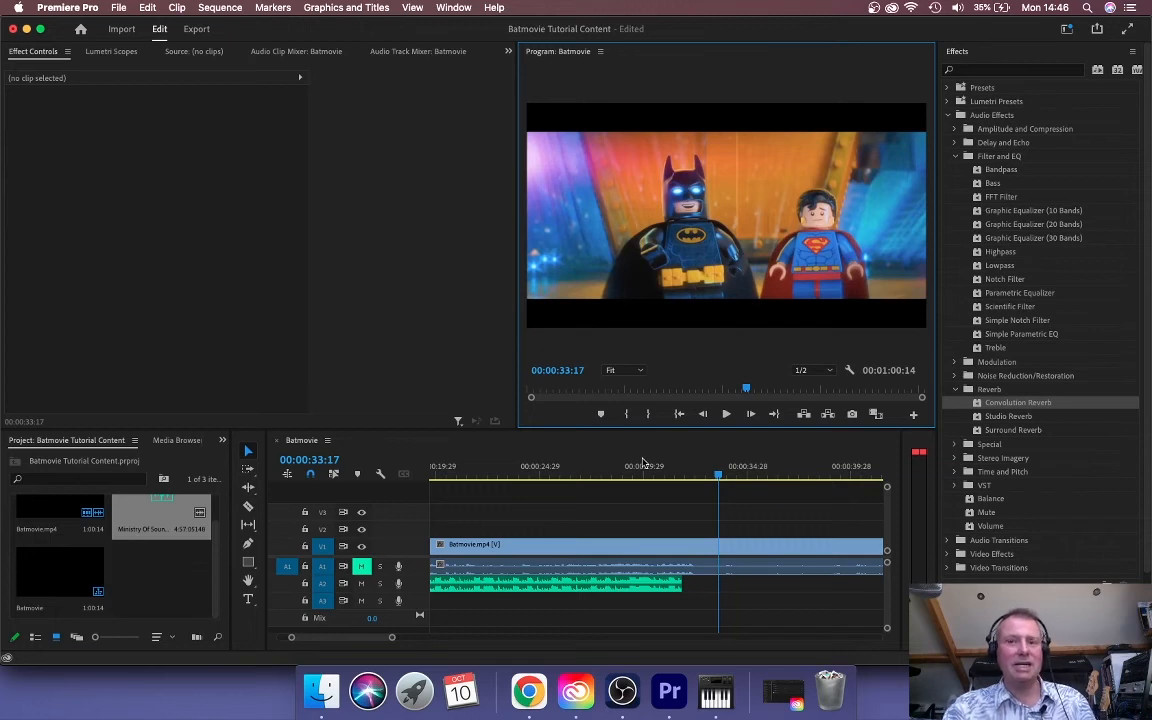
pyautogui.moveTo(752, 324)
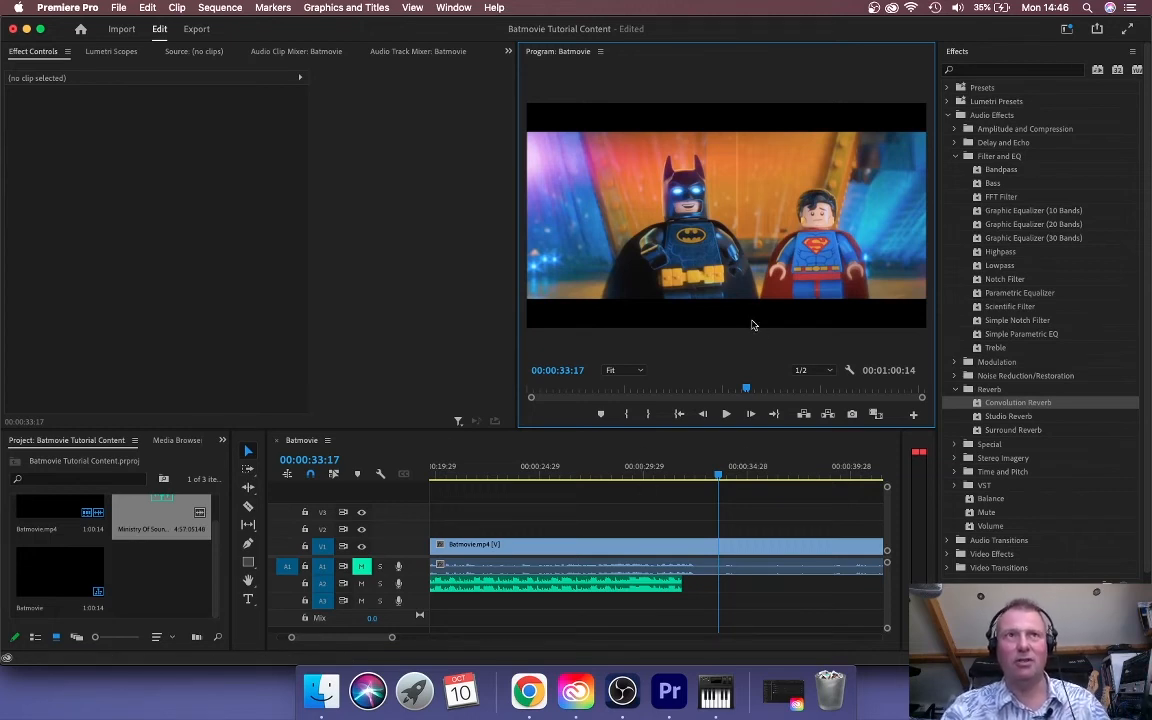
pyautogui.moveTo(444, 414)
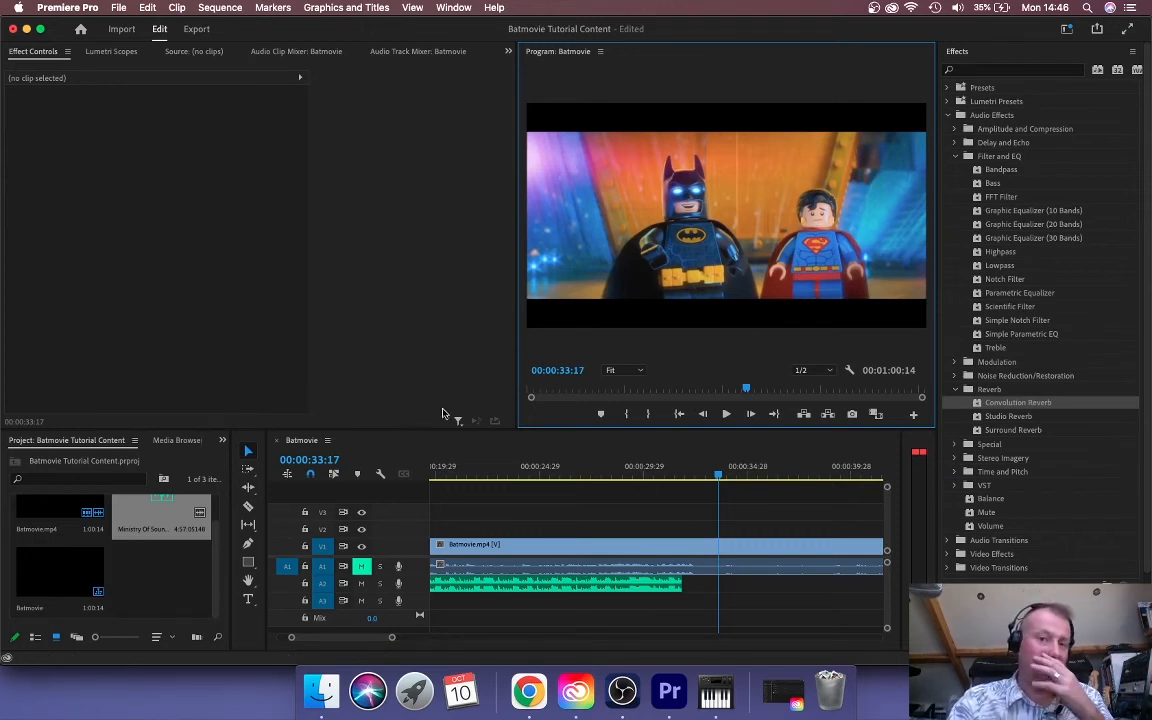
pyautogui.click(418, 52)
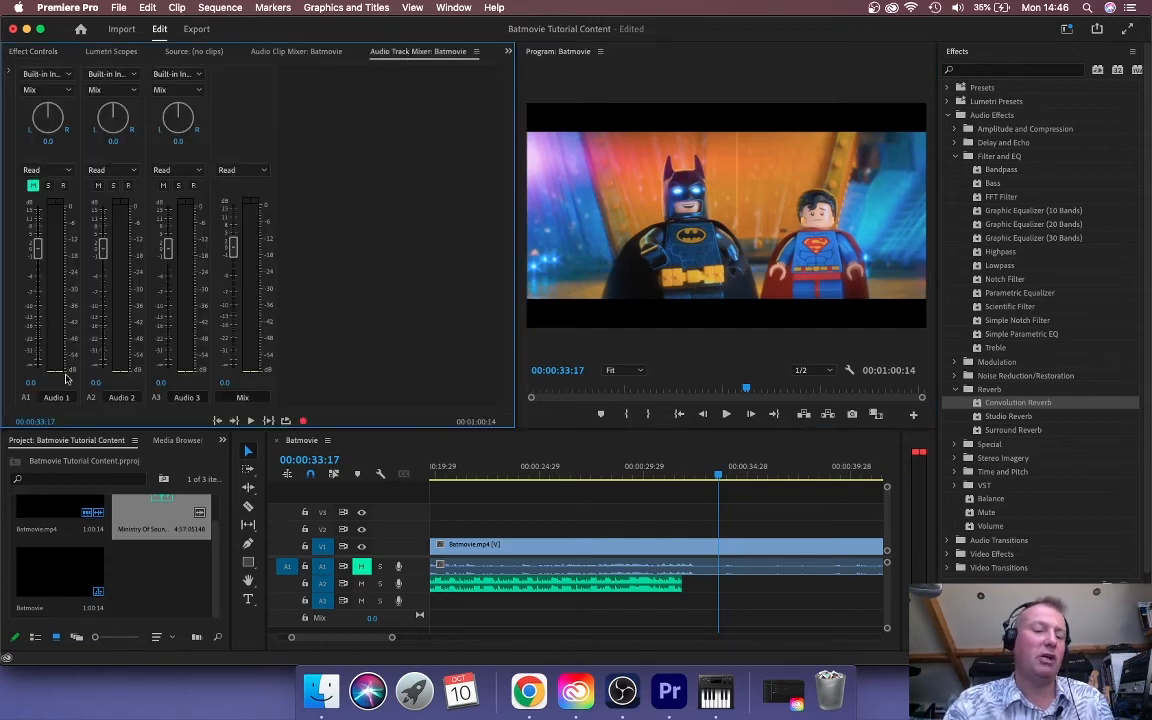